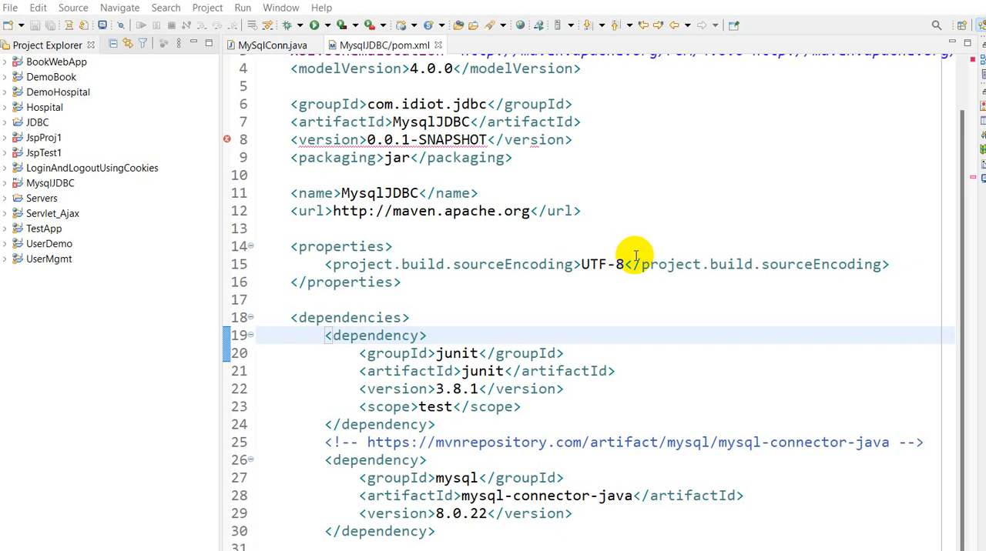
{"action": "mouse_move", "coordinate": [558, 299]}
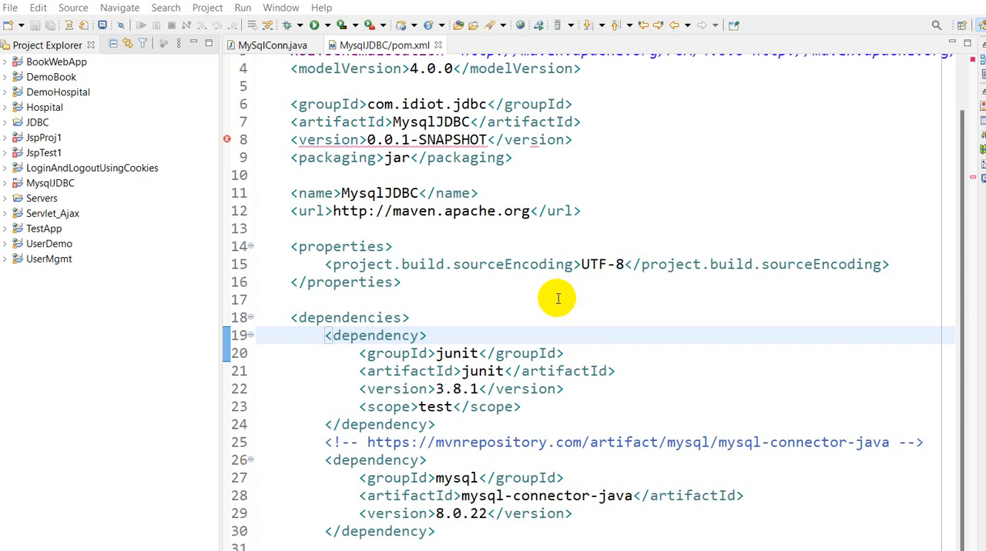
{"action": "mouse_move", "coordinate": [90, 292]}
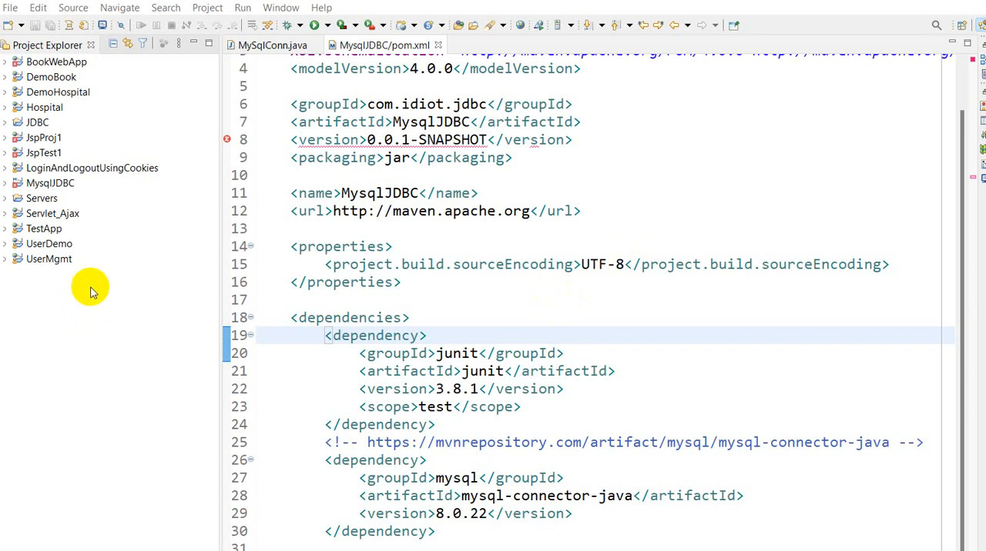
{"action": "mouse_move", "coordinate": [115, 294]}
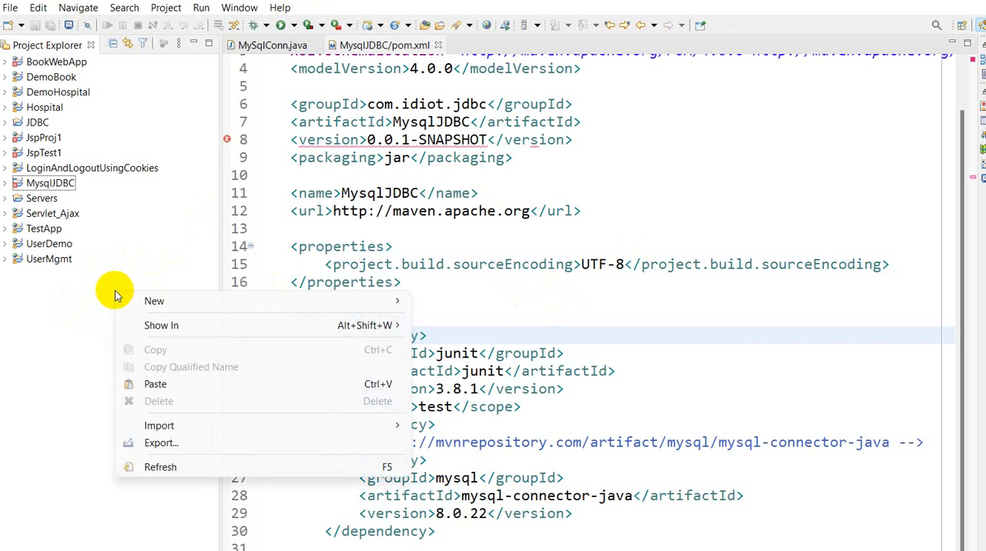
{"action": "mouse_move", "coordinate": [154, 300]}
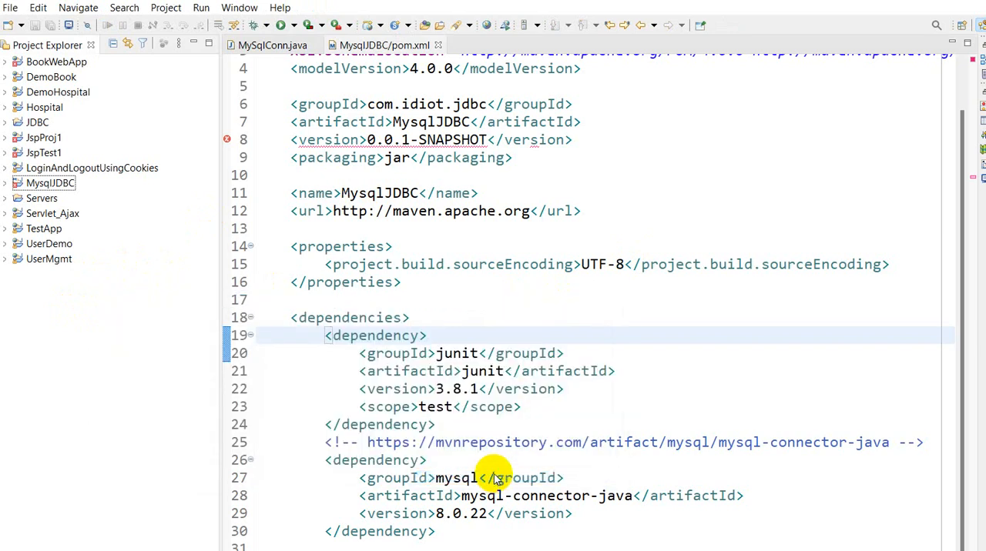
{"action": "mouse_move", "coordinate": [539, 389]}
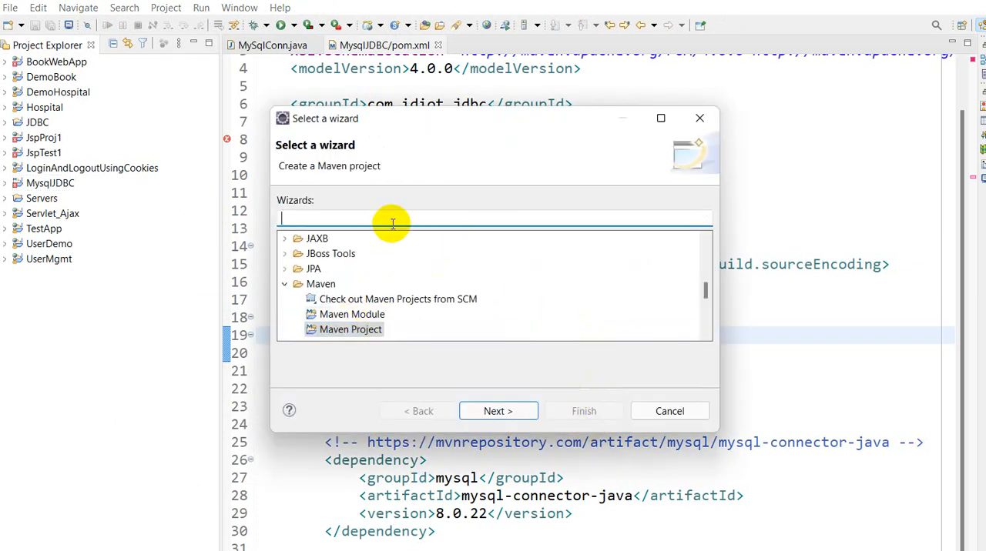
Filter the wizards by 'maven', choose Maven Project and reach the name and location page
{"action": "type", "text": "maven"}
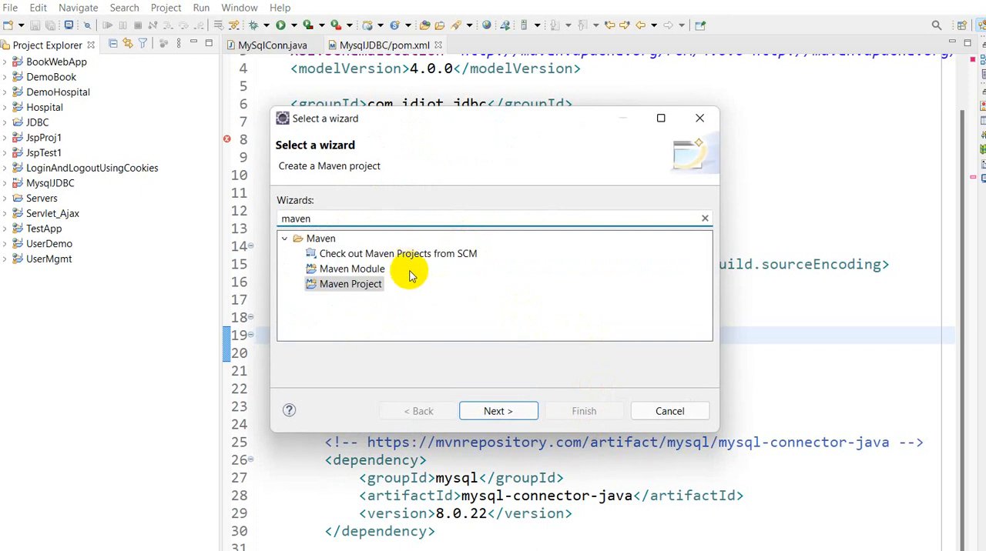
{"action": "left_click", "coordinate": [351, 285]}
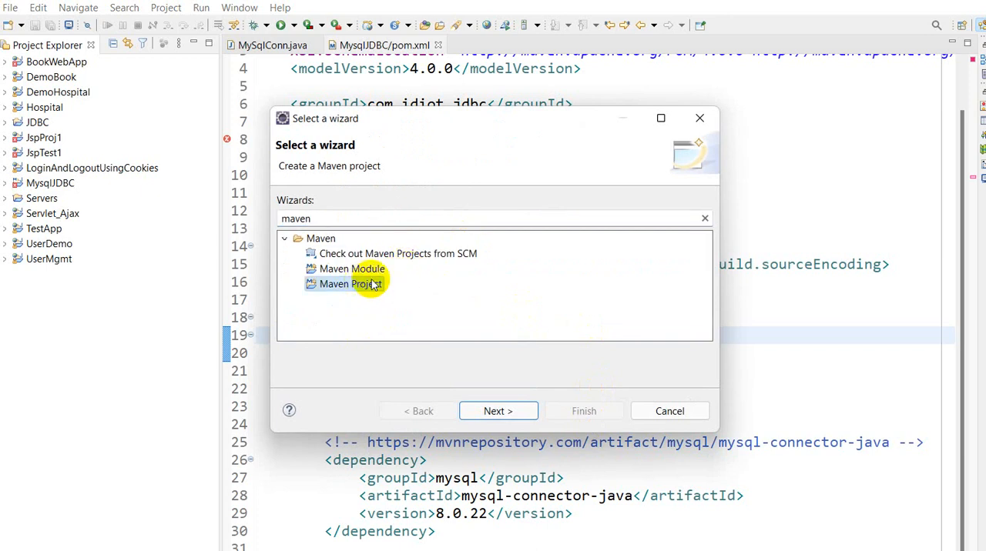
{"action": "left_click", "coordinate": [493, 411]}
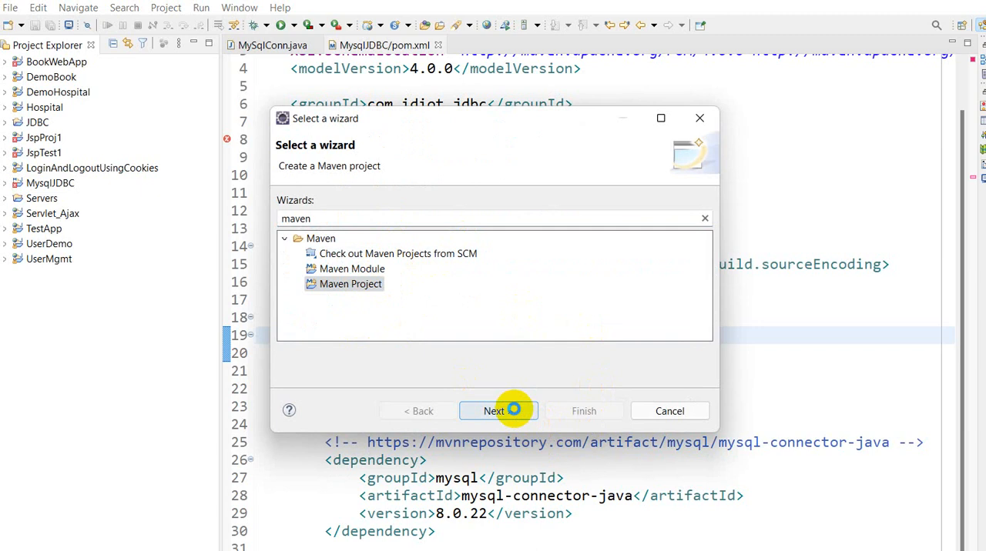
{"action": "left_click", "coordinate": [493, 410]}
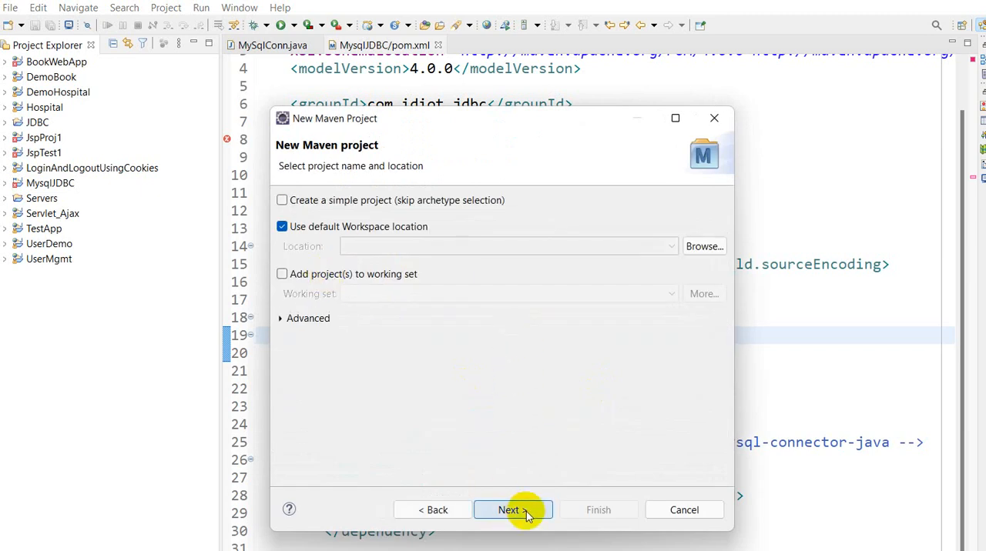
Keep the default workspace location and the Internal archetype catalog
{"action": "left_click", "coordinate": [508, 509]}
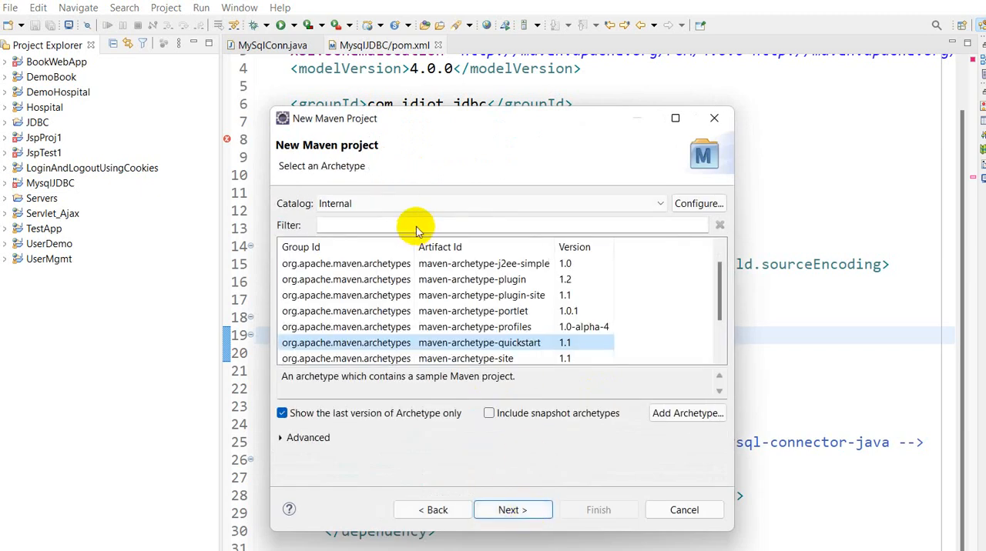
{"action": "left_click", "coordinate": [658, 204]}
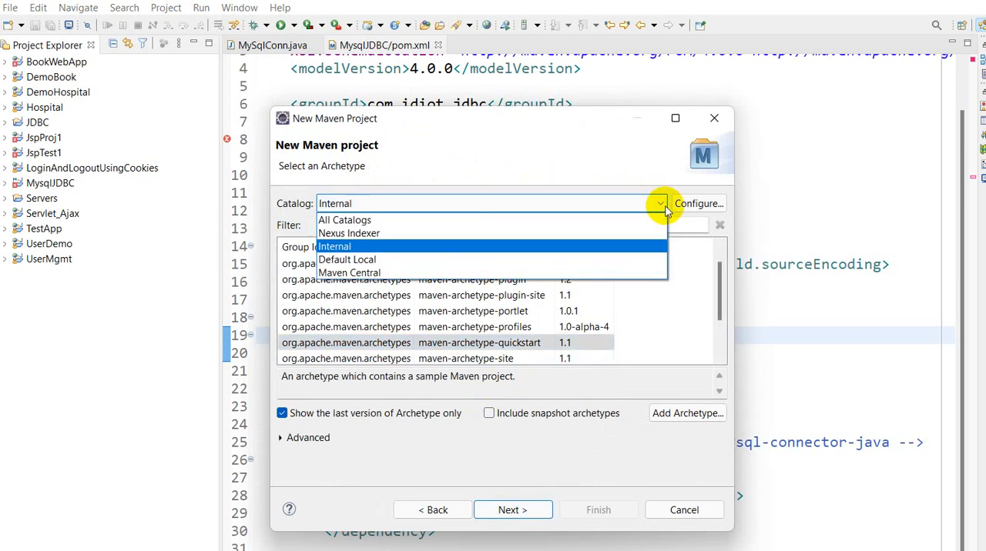
{"action": "left_click", "coordinate": [334, 246]}
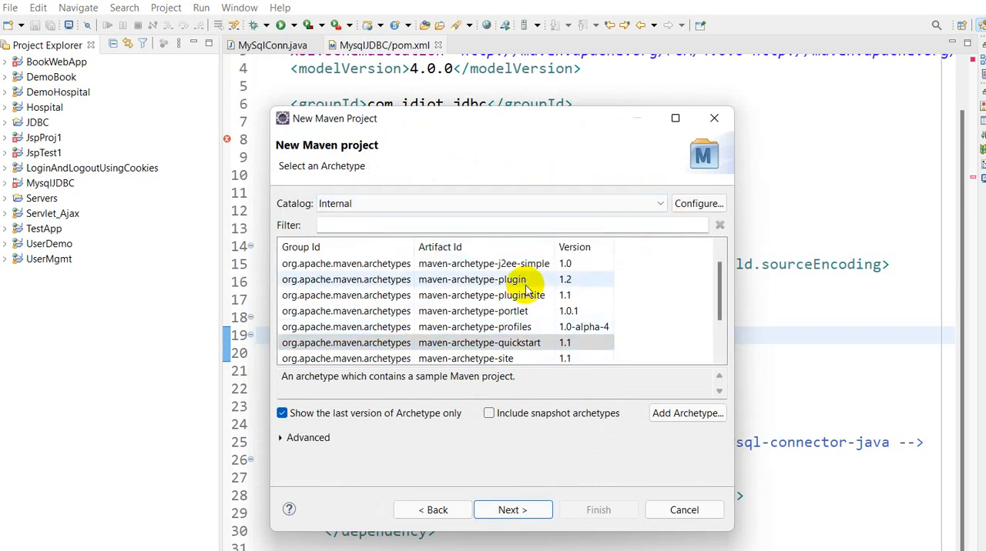
{"action": "left_click", "coordinate": [479, 343]}
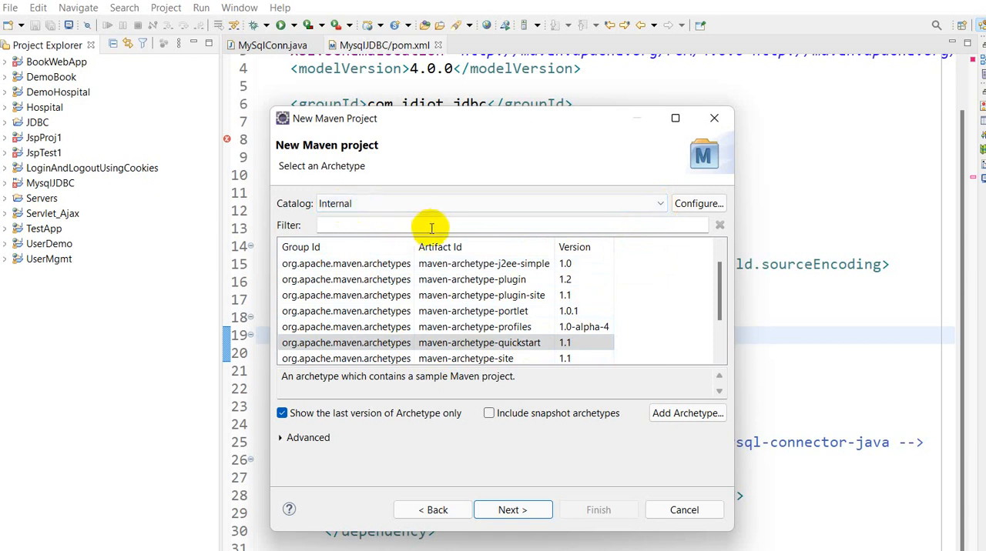
Filter archetypes by 'quick', choose maven-archetype-quickstart and continue
{"action": "left_click", "coordinate": [439, 225]}
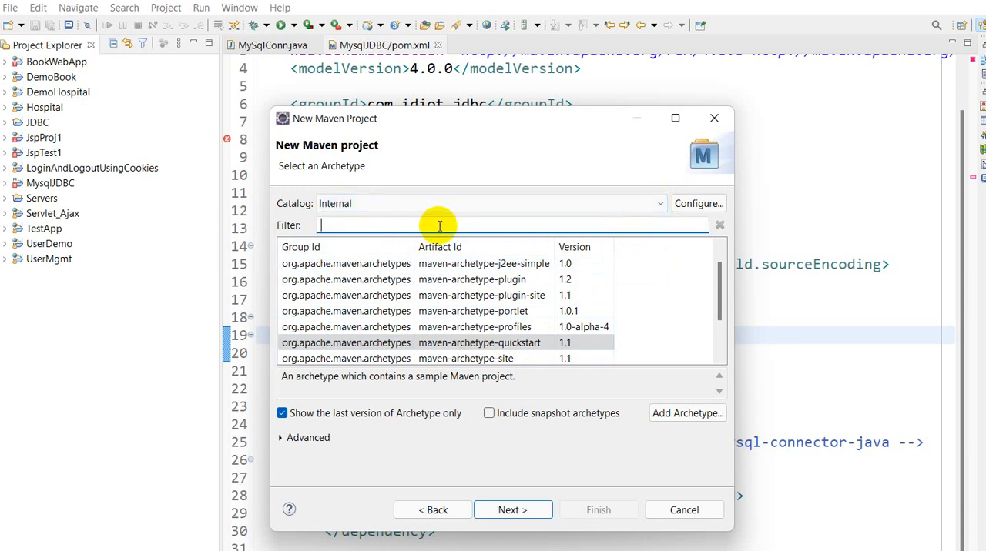
{"action": "type", "text": "quick"}
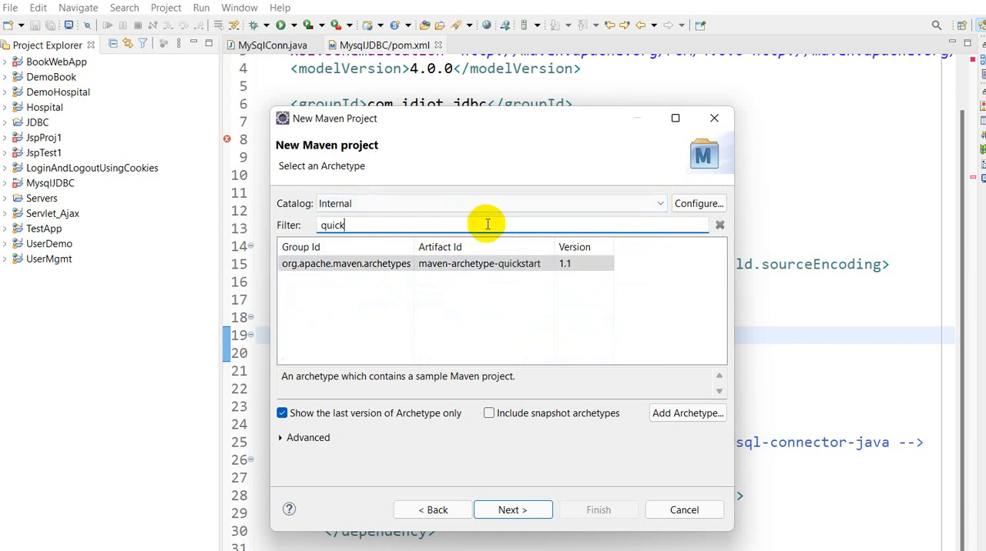
{"action": "left_click", "coordinate": [501, 263]}
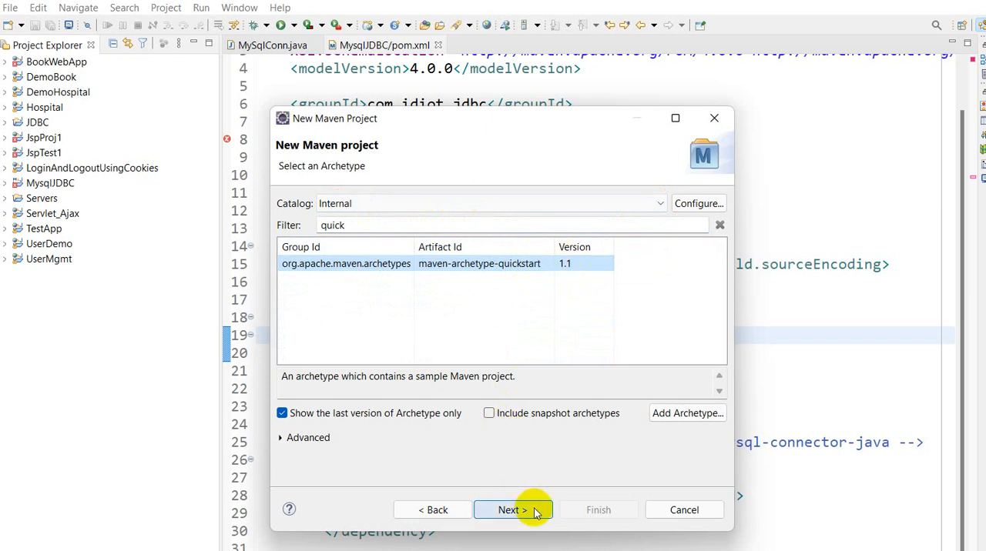
{"action": "left_click", "coordinate": [512, 510]}
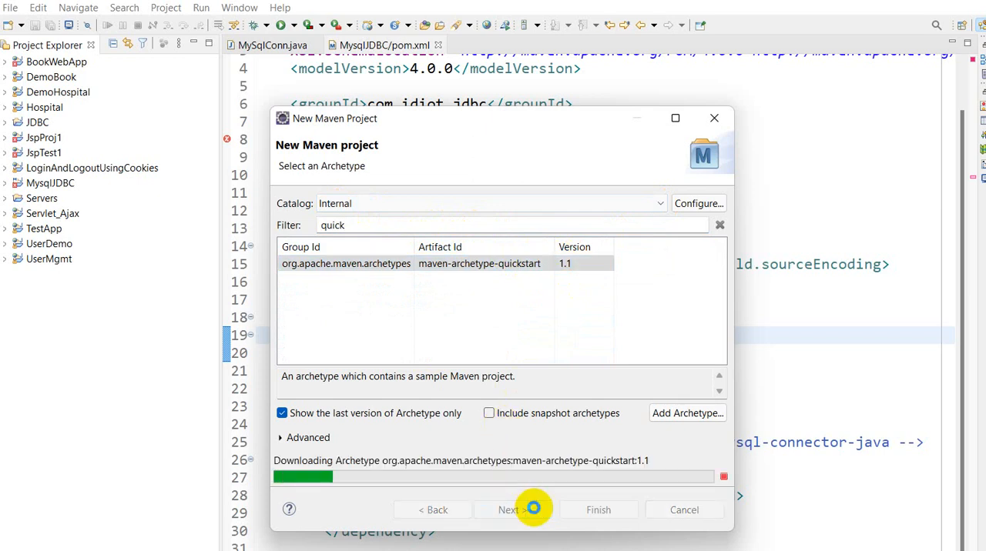
Enter Group Id com.idiot.jdbc and Artifact Id MysqlJDBCProj, then finish the project
{"action": "left_click", "coordinate": [510, 510]}
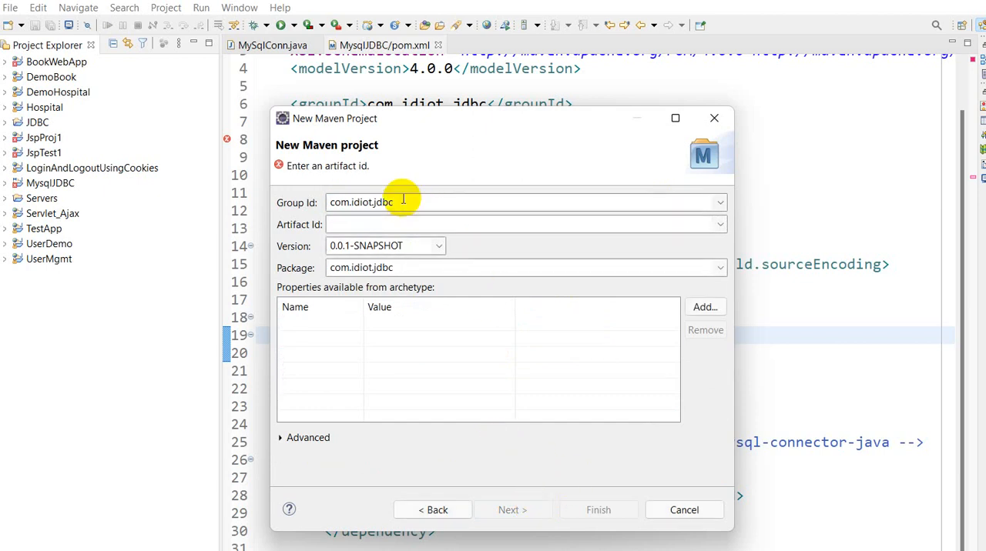
{"action": "left_click", "coordinate": [417, 267]}
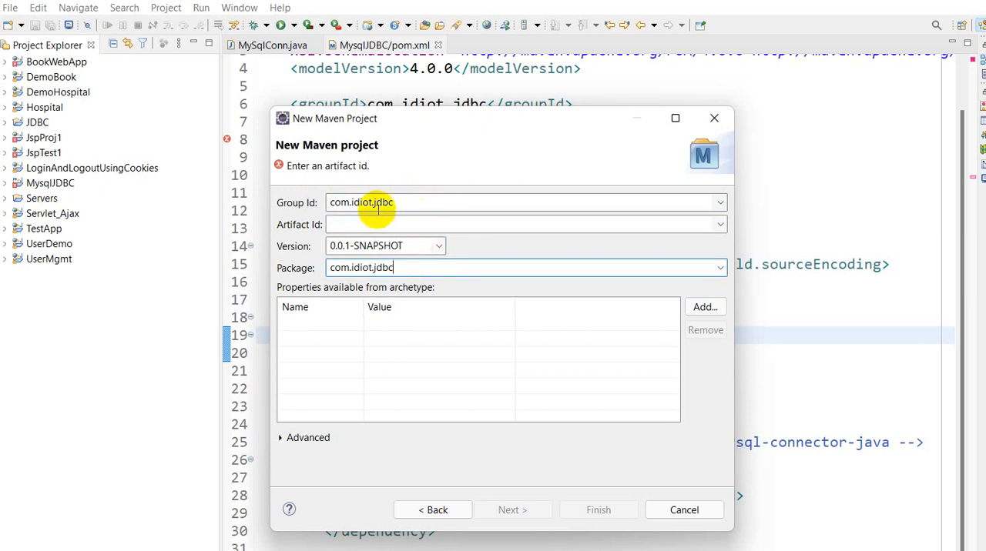
{"action": "triple_click", "coordinate": [362, 202]}
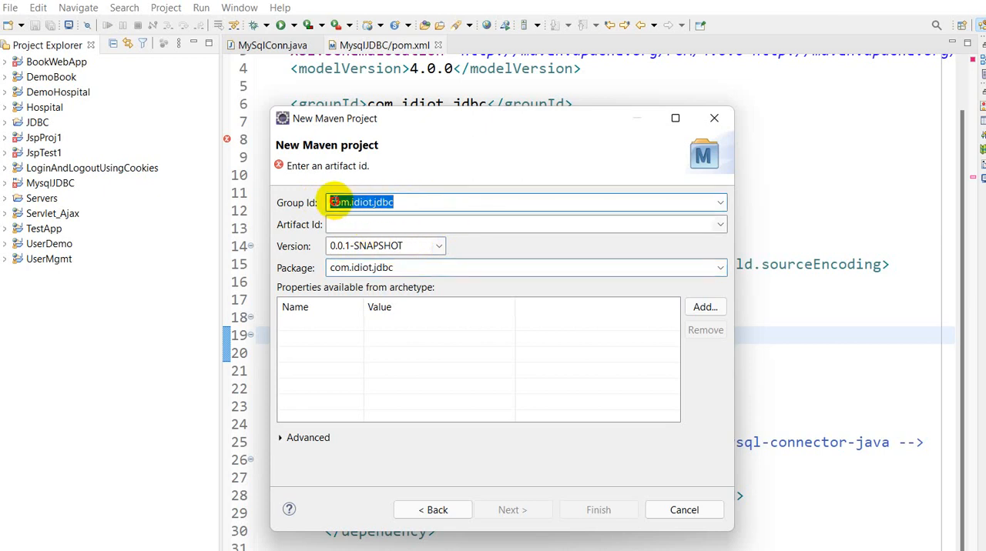
{"action": "left_click", "coordinate": [526, 224]}
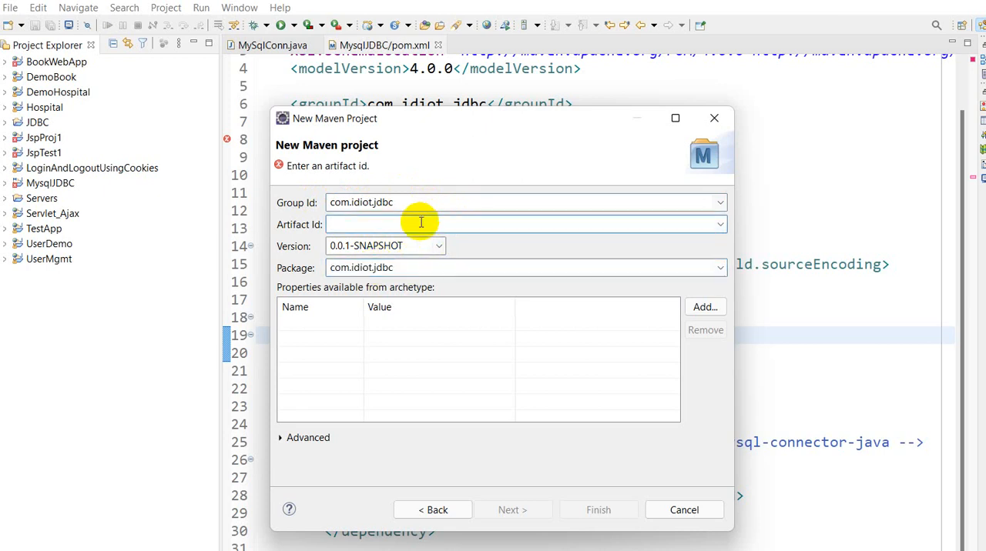
{"action": "type", "text": "M"}
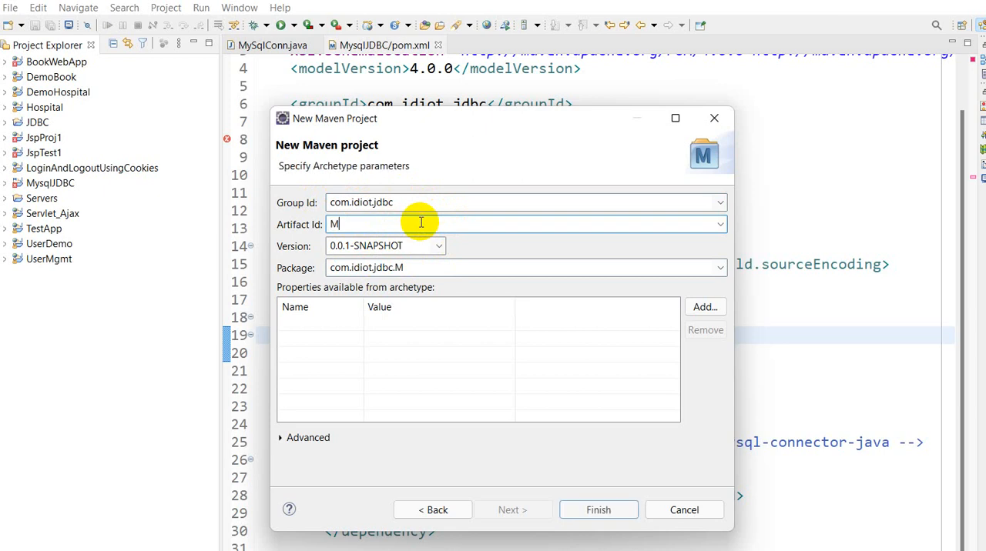
{"action": "type", "text": "ysqlJDBCProj"}
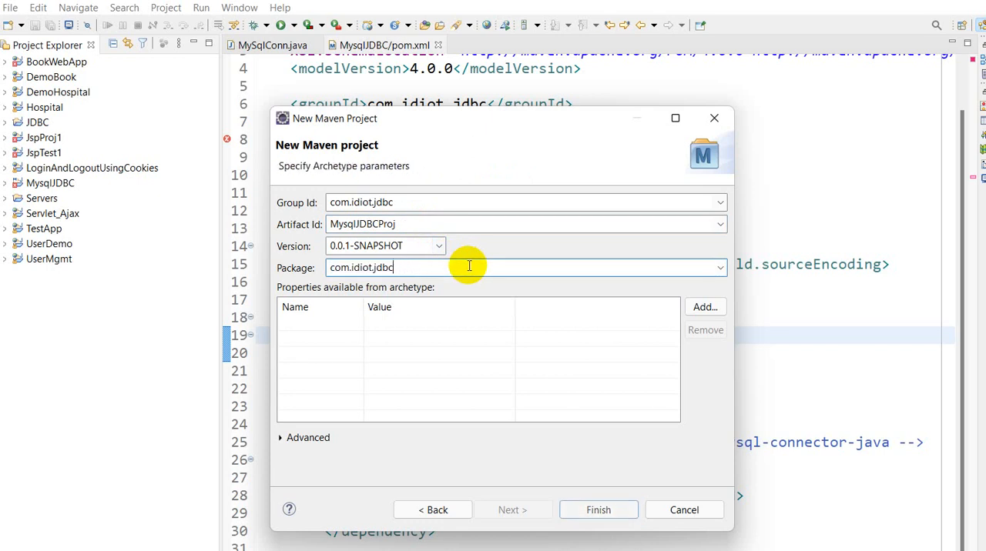
{"action": "mouse_move", "coordinate": [598, 509]}
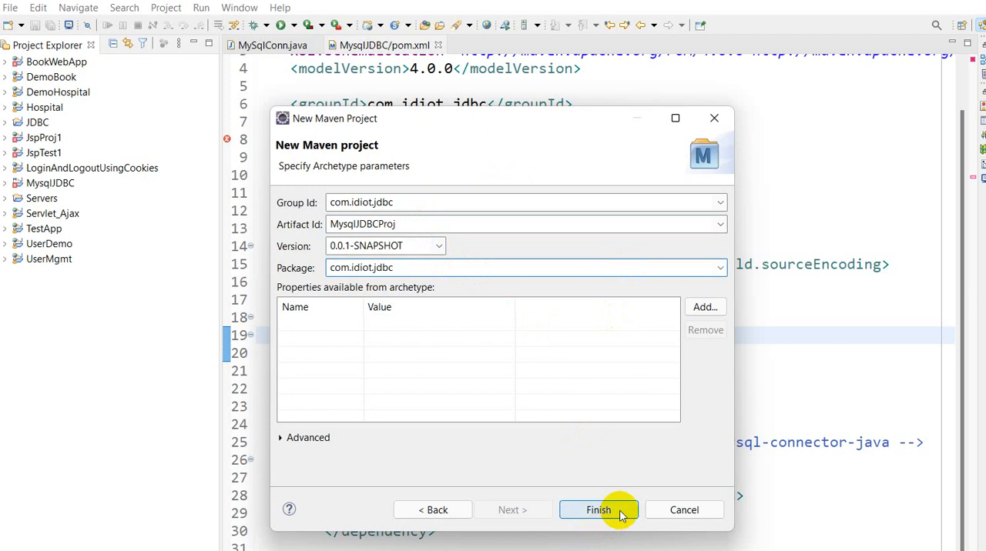
{"action": "left_click", "coordinate": [598, 509]}
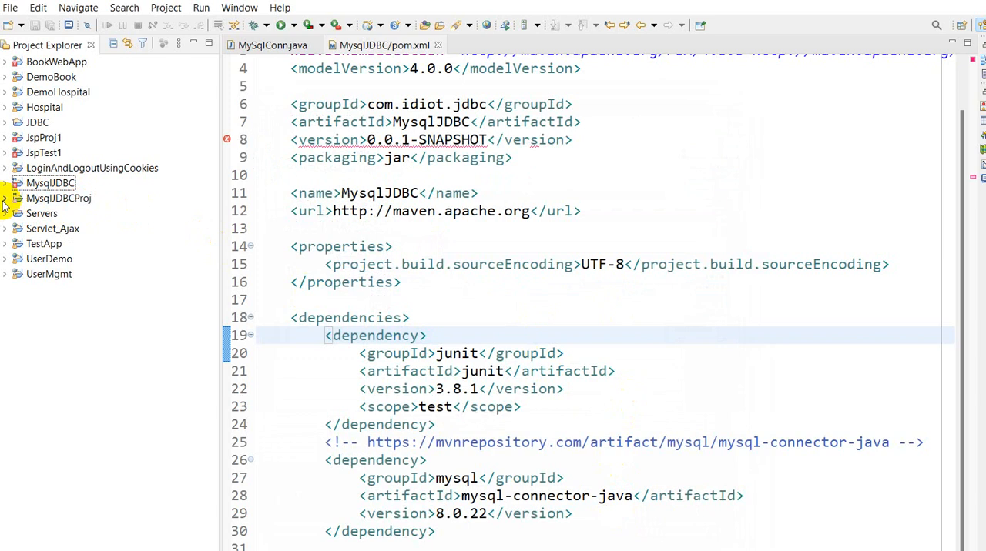
Expand MysqlJDBCProj, reach the dependencies line in pom.xml and delete the blank line above it
{"action": "left_click", "coordinate": [5, 198]}
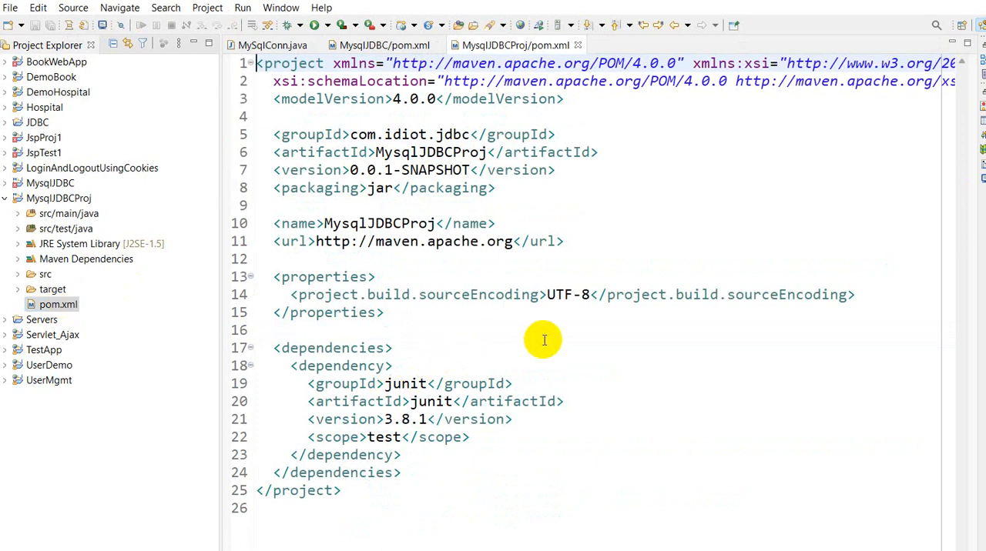
{"action": "left_click", "coordinate": [554, 347]}
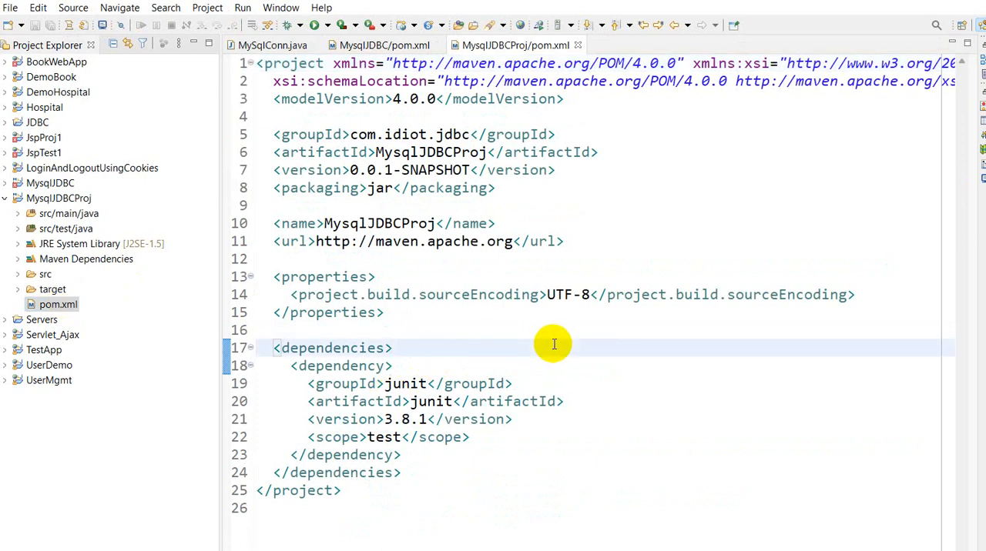
{"action": "key", "text": "Backspace"}
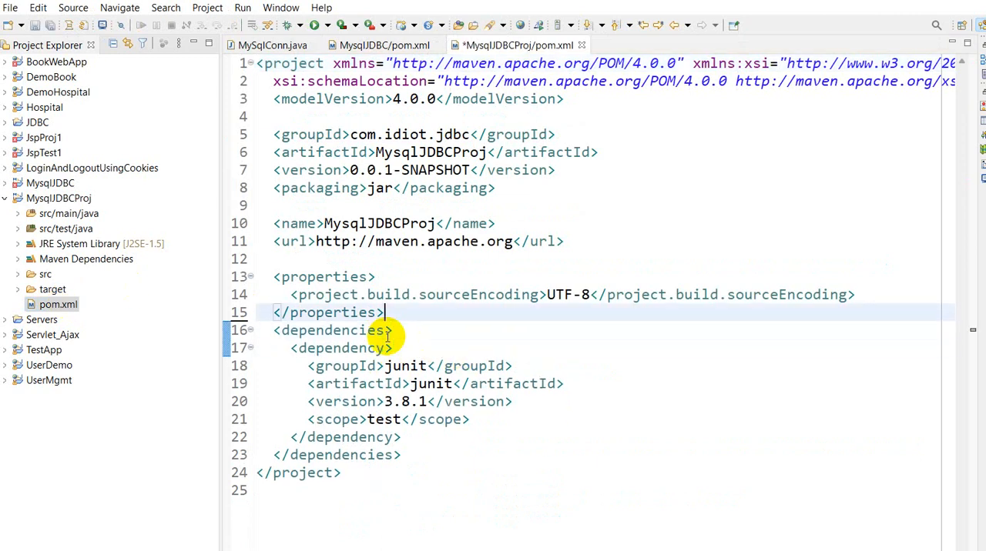
{"action": "mouse_move", "coordinate": [531, 363]}
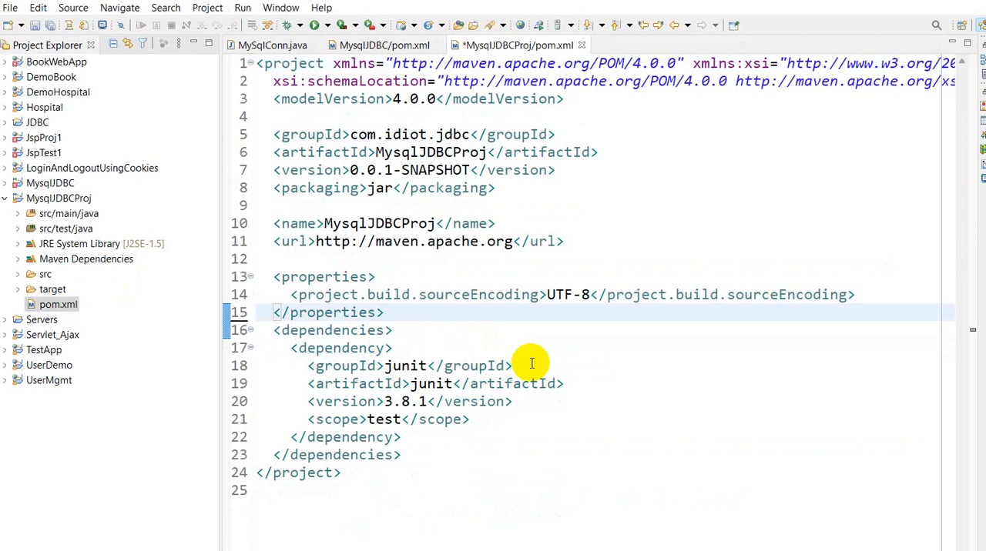
{"action": "mouse_move", "coordinate": [405, 429]}
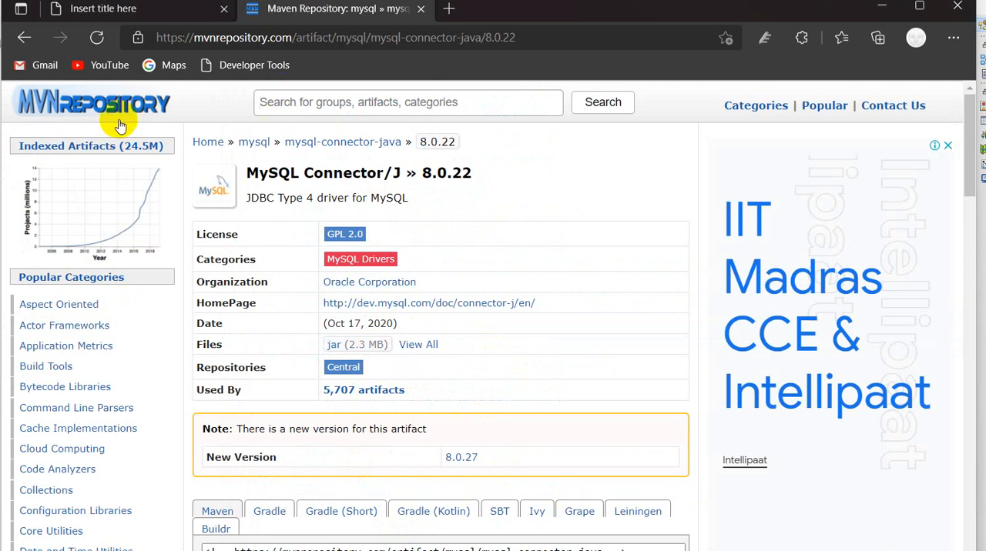
{"action": "mouse_move", "coordinate": [284, 154]}
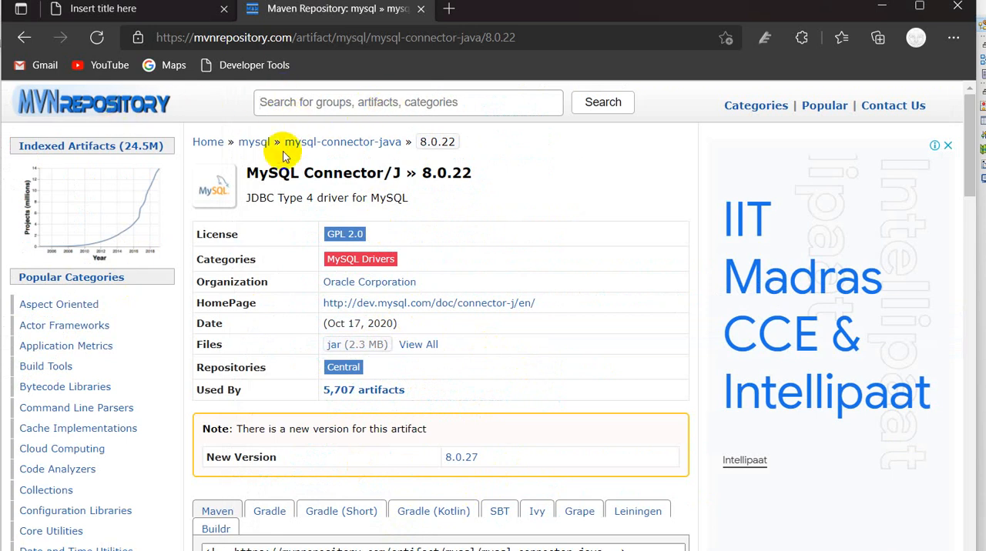
{"action": "mouse_move", "coordinate": [562, 285]}
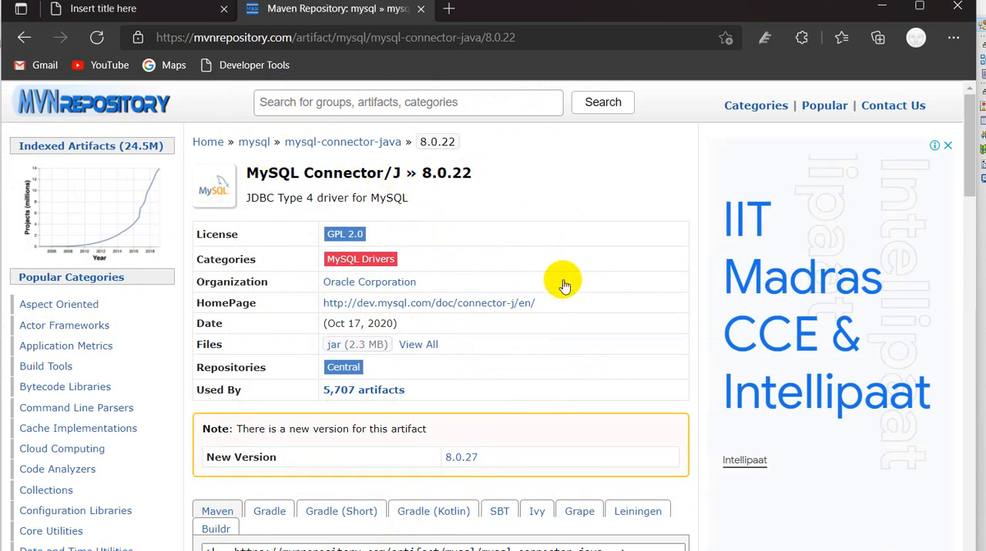
{"action": "mouse_move", "coordinate": [539, 212]}
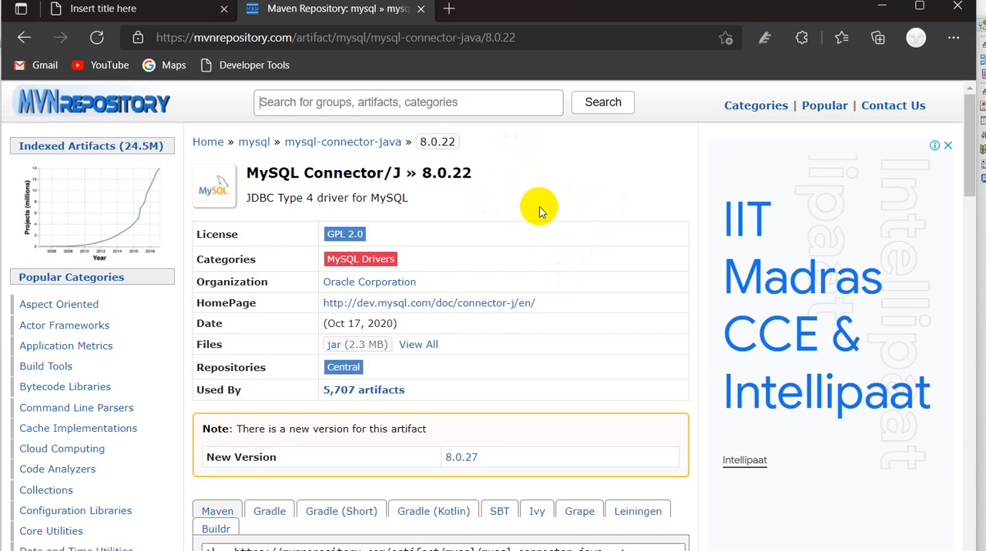
{"action": "mouse_move", "coordinate": [344, 156]}
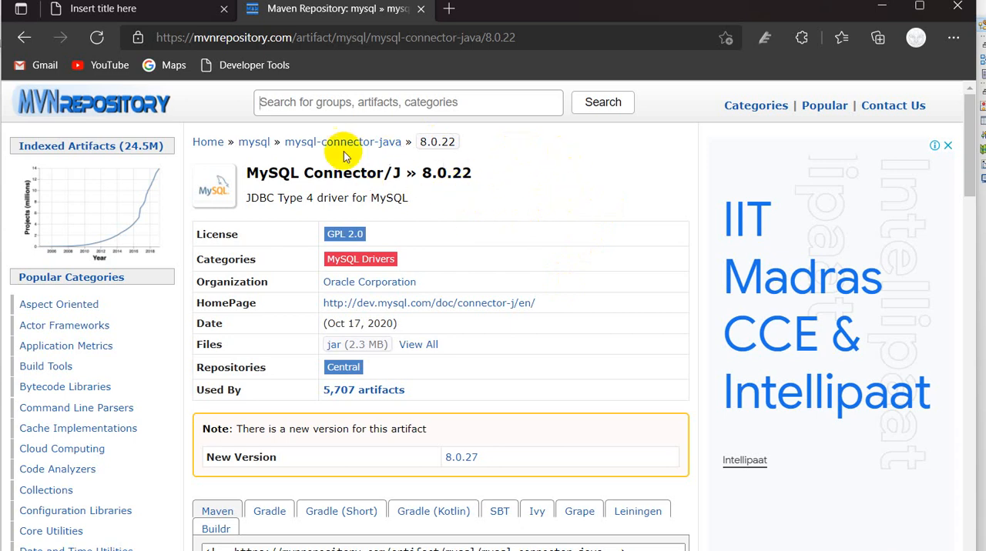
{"action": "mouse_move", "coordinate": [581, 129]}
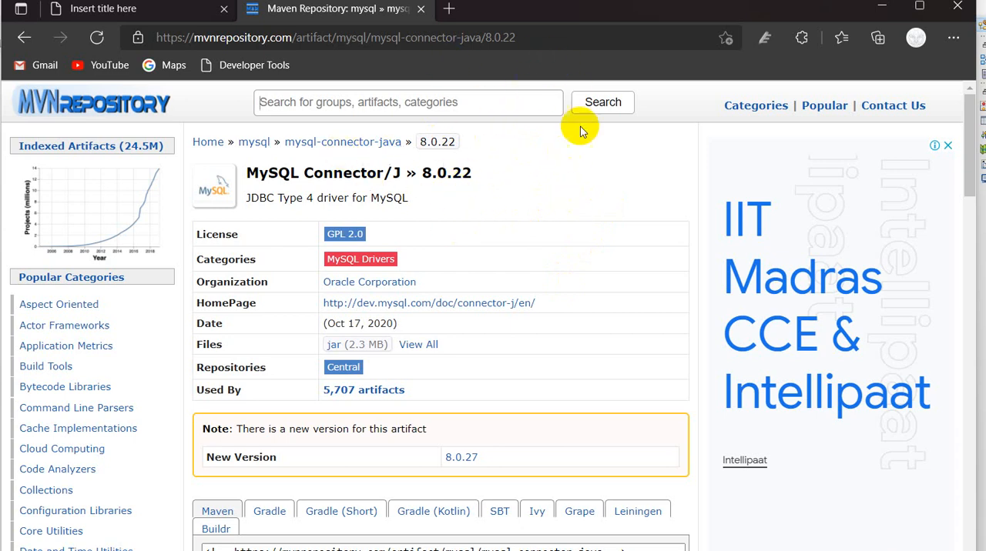
{"action": "mouse_move", "coordinate": [951, 123]}
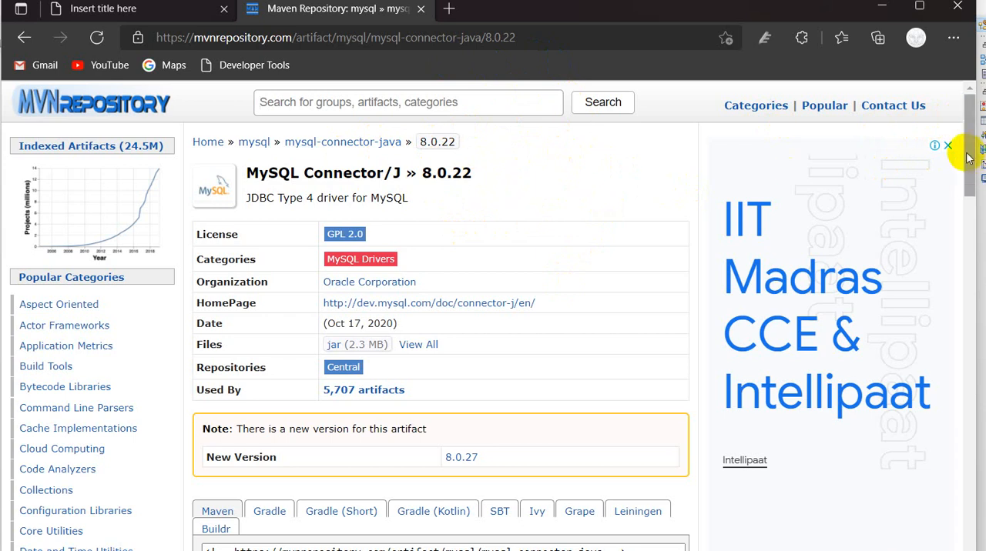
Scroll the mysql-connector-java 8.0.22 page down to its Maven dependency snippet
{"action": "scroll", "scroll_direction": "down", "scroll_amount": 3}
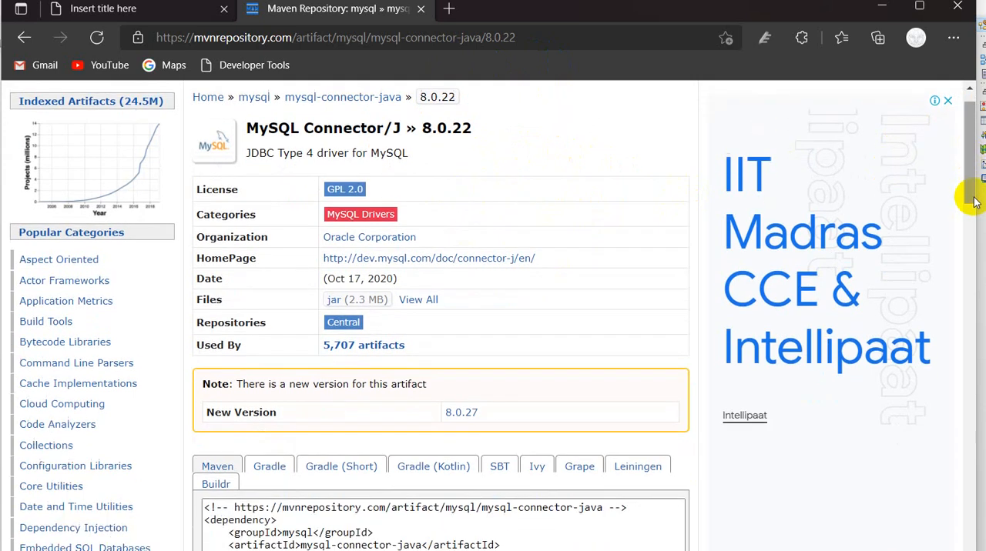
{"action": "scroll", "scroll_direction": "down", "scroll_amount": 3}
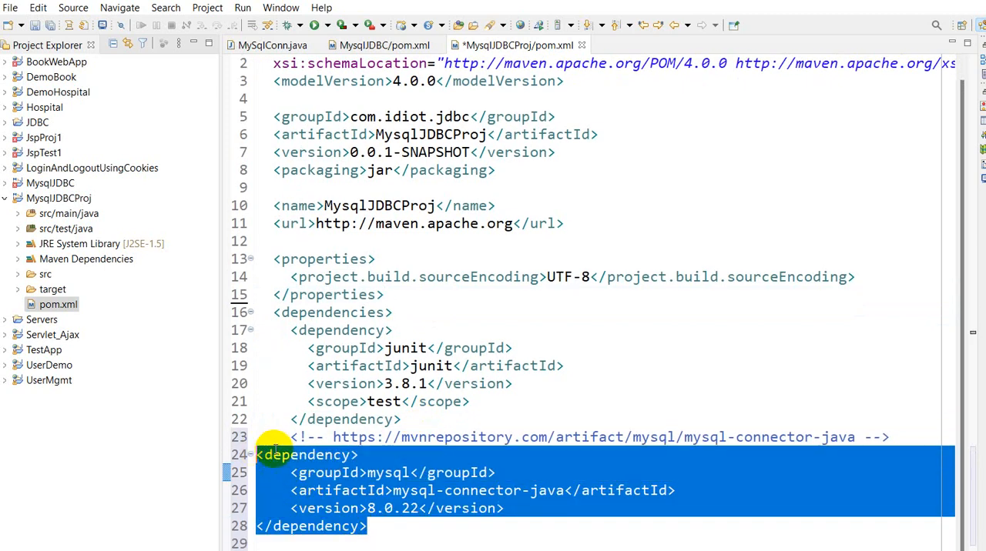
Deselect the pasted connector dependency and expand src/main/java and com.idiot.jdbc
{"action": "left_click", "coordinate": [420, 473]}
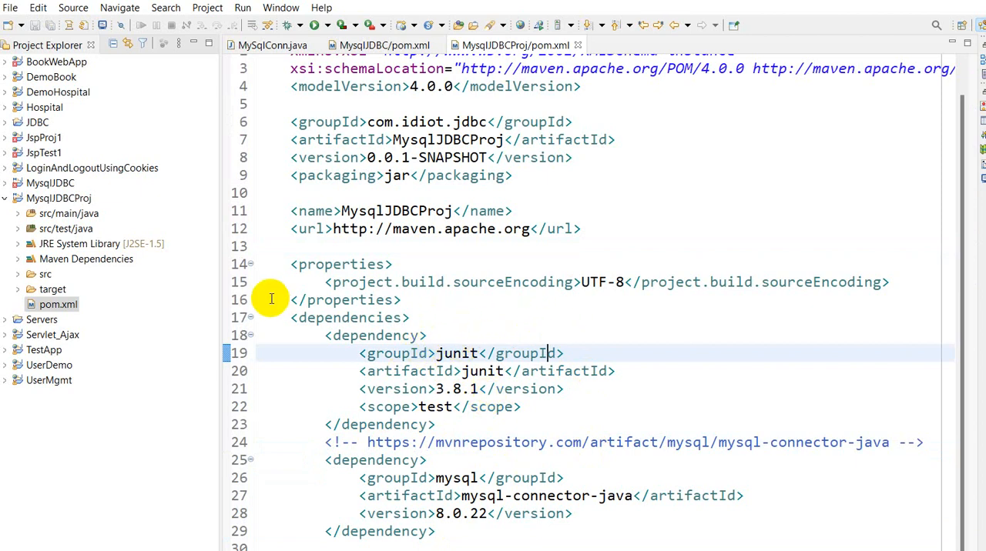
{"action": "left_click", "coordinate": [17, 214]}
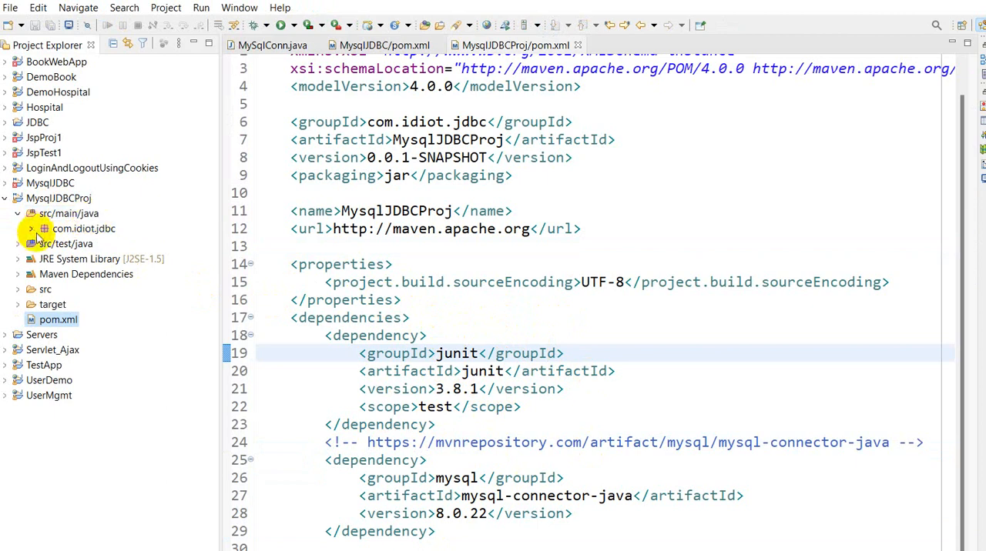
{"action": "left_click", "coordinate": [44, 228]}
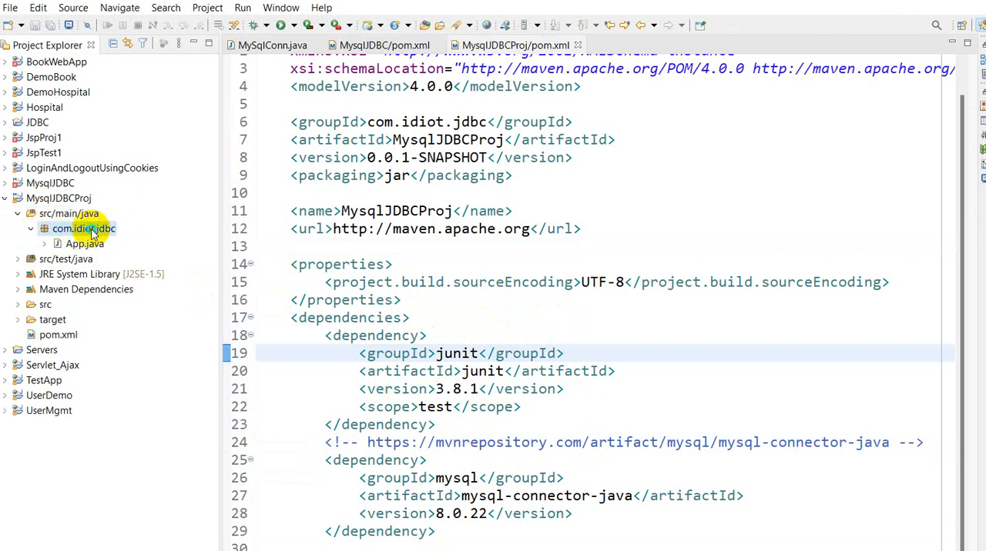
Create a new Java class MySqlJDBC in the com.idiot.jdbc package
{"action": "right_click", "coordinate": [83, 228]}
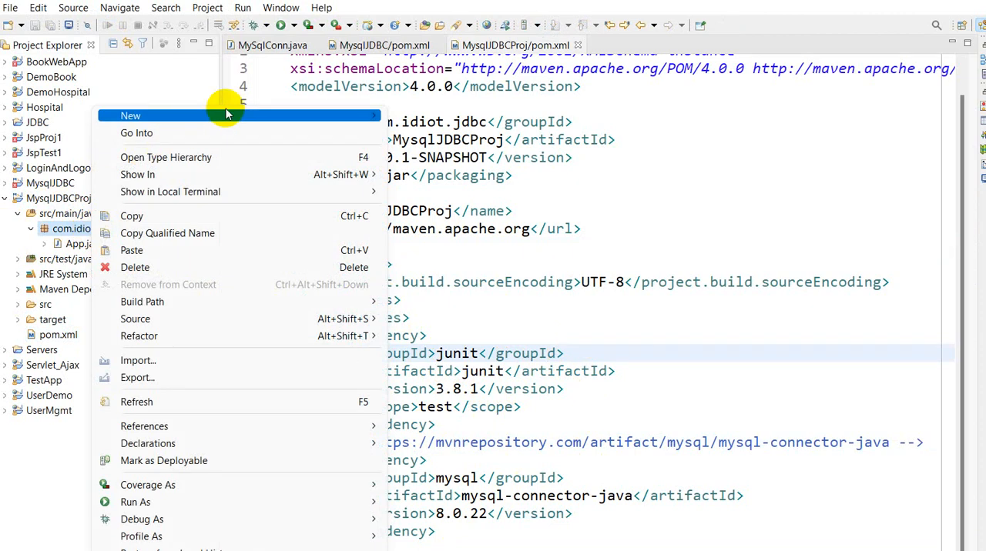
{"action": "mouse_move", "coordinate": [130, 115]}
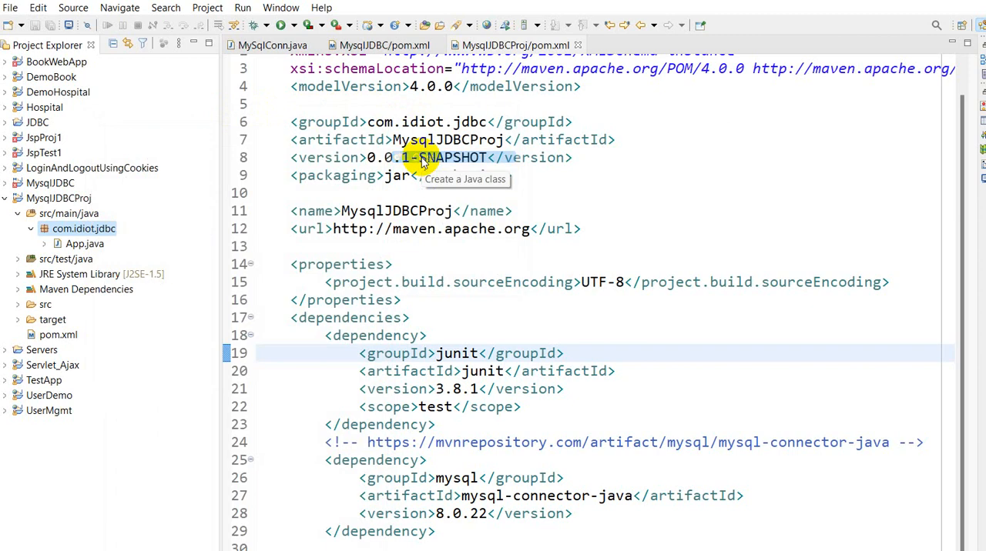
{"action": "left_click", "coordinate": [465, 178]}
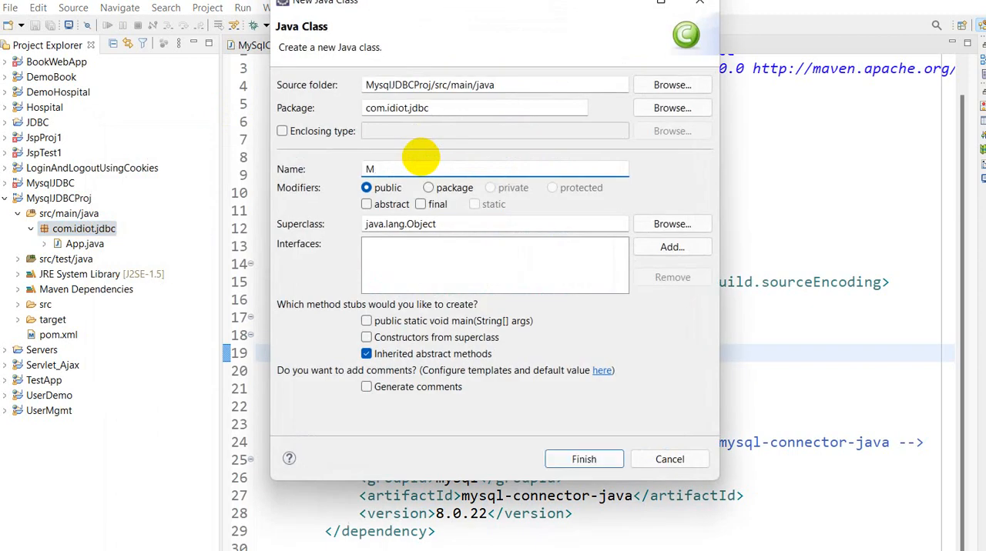
{"action": "type", "text": "yS"}
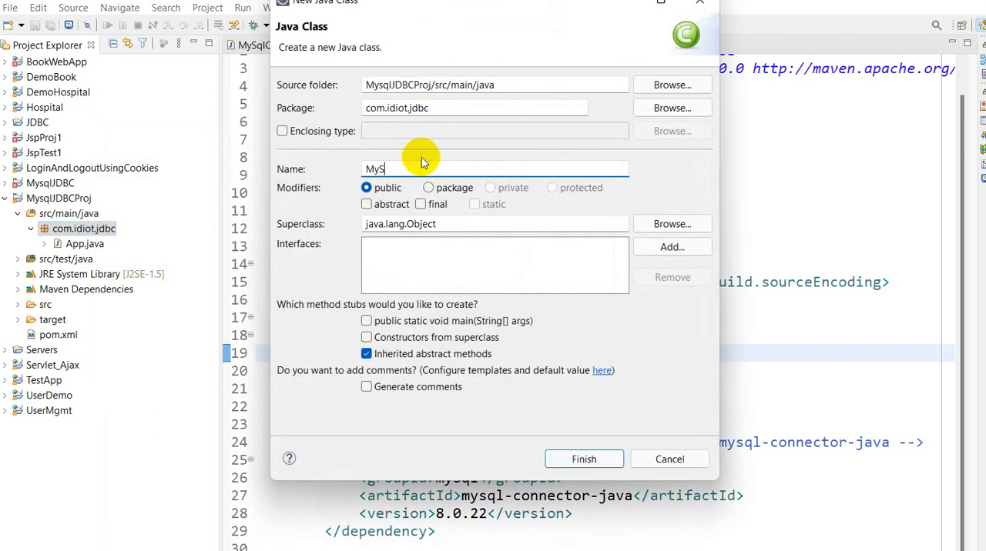
{"action": "type", "text": "qlJDB"}
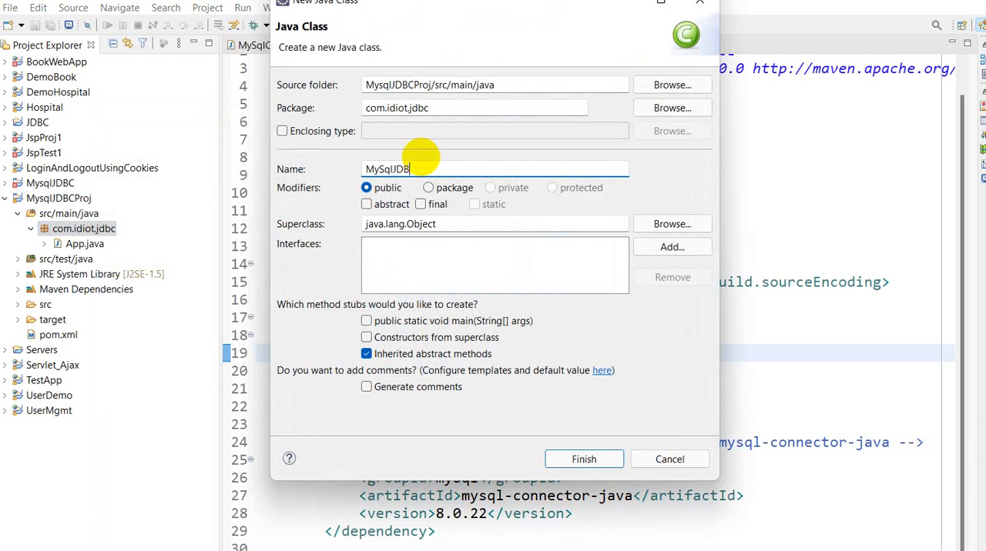
{"action": "mouse_move", "coordinate": [566, 412]}
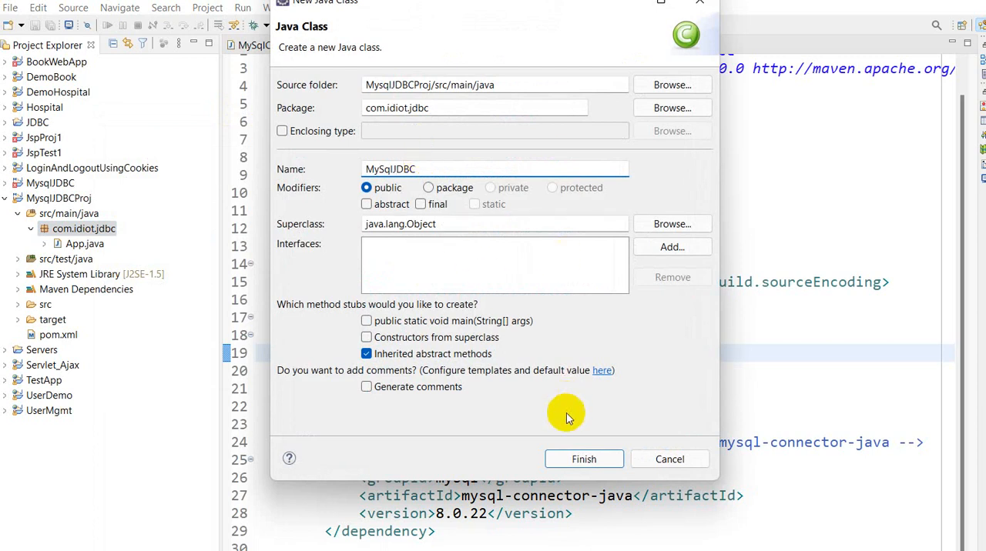
{"action": "left_click", "coordinate": [584, 459]}
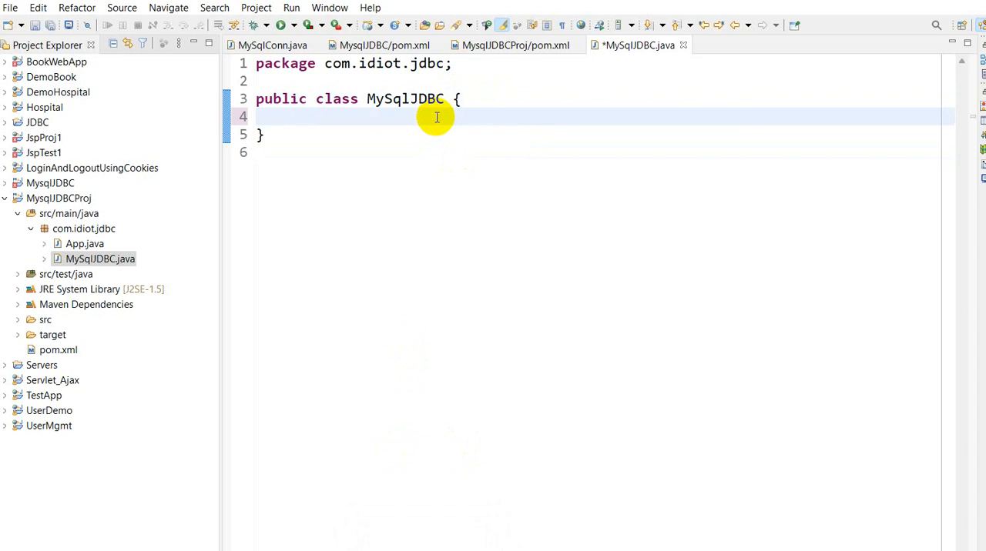
Add a main method to MySqlJDBC for the login table query code
{"action": "type", "text": "main(String[] args) {"}
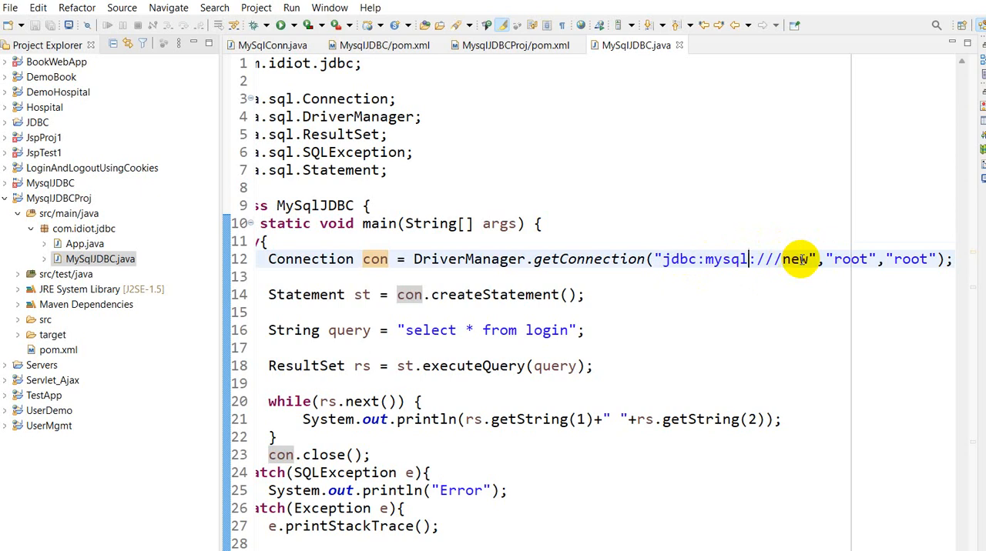
{"action": "left_click", "coordinate": [586, 330]}
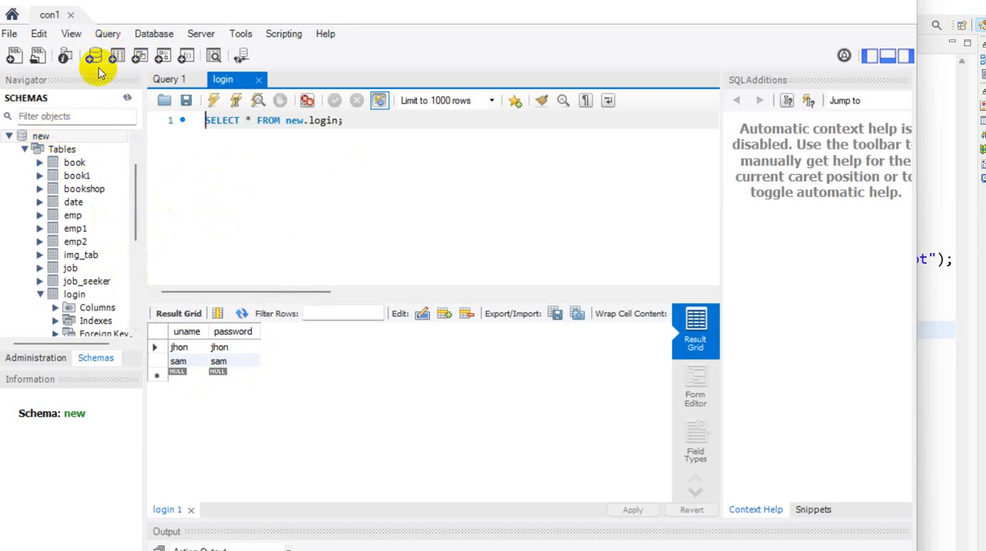
{"action": "mouse_move", "coordinate": [610, 226]}
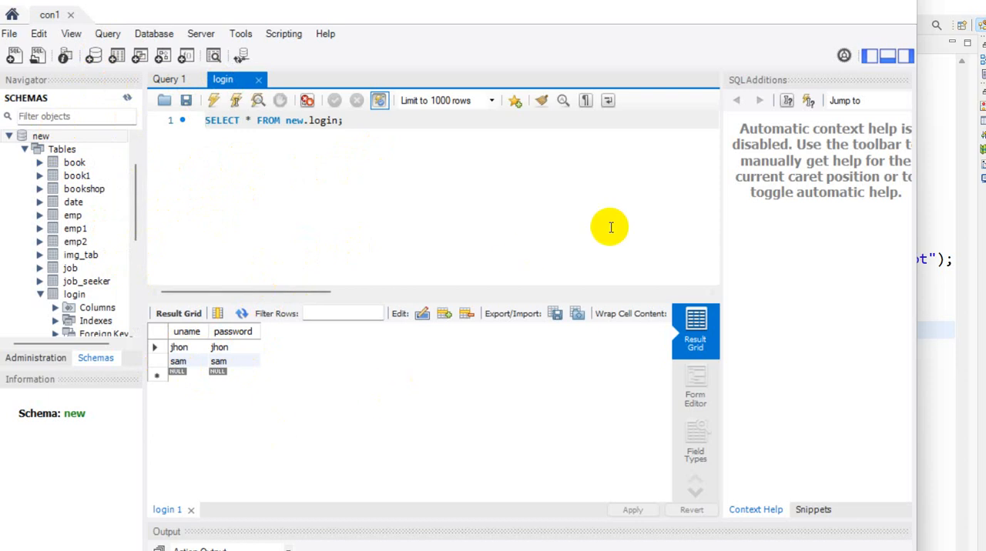
{"action": "mouse_move", "coordinate": [514, 200]}
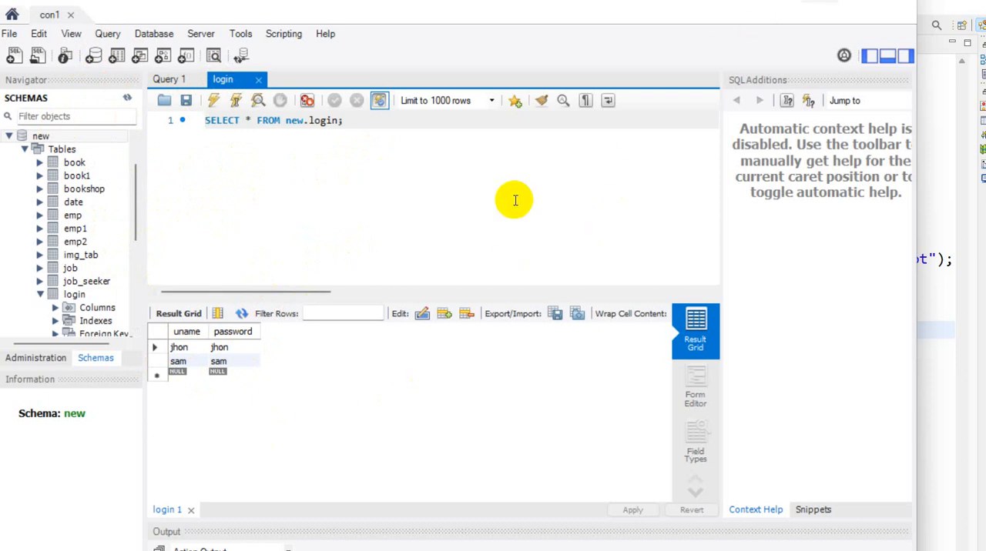
{"action": "mouse_move", "coordinate": [191, 406]}
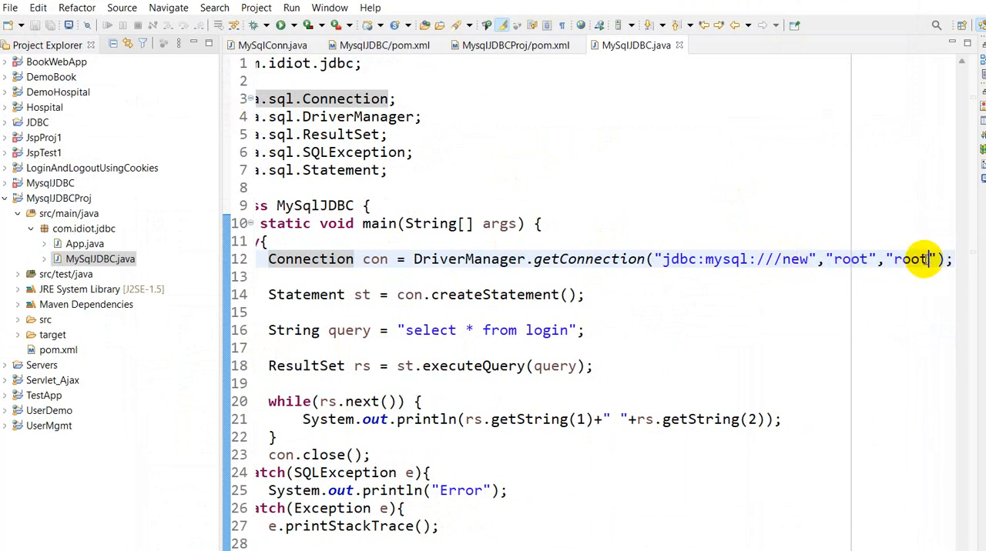
{"action": "mouse_move", "coordinate": [897, 259]}
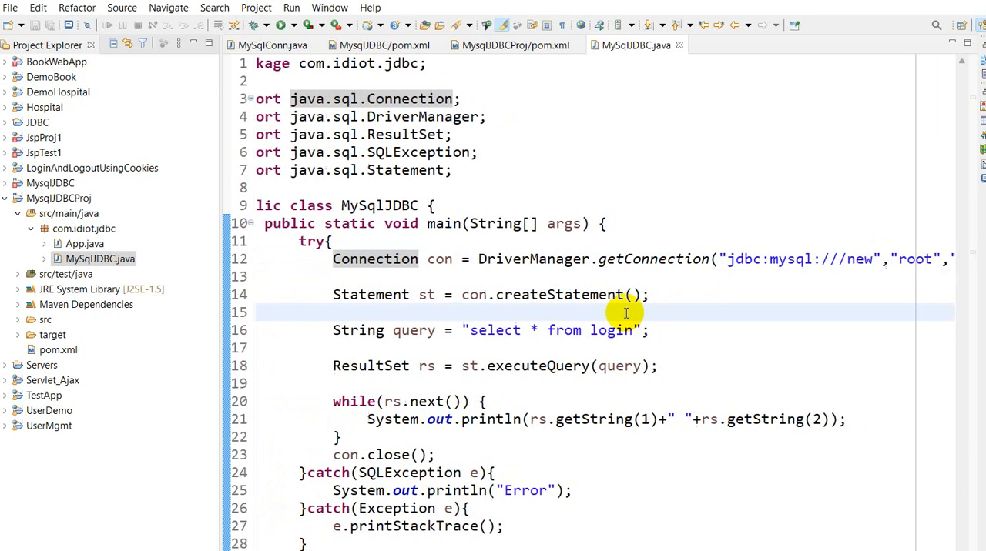
{"action": "double_click", "coordinate": [491, 330]}
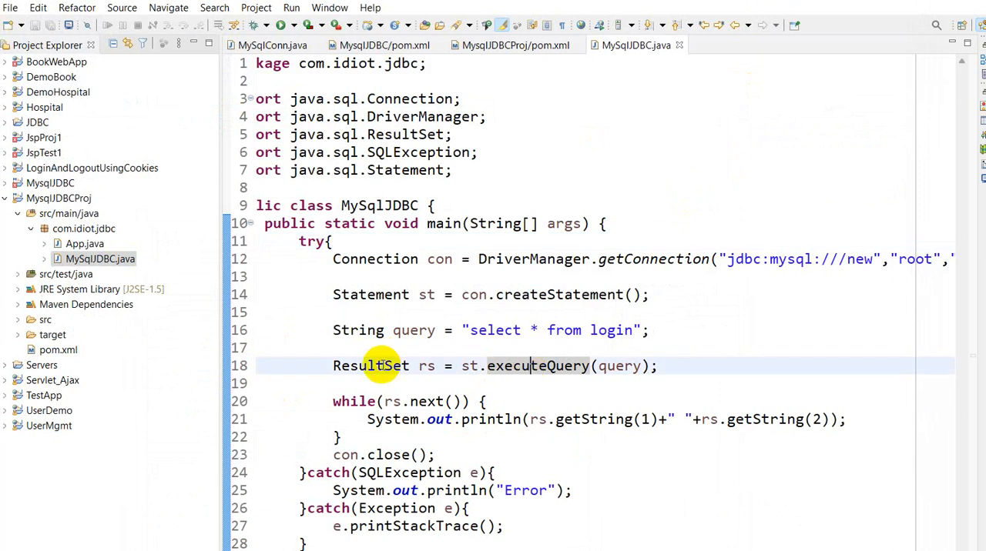
{"action": "mouse_move", "coordinate": [684, 362]}
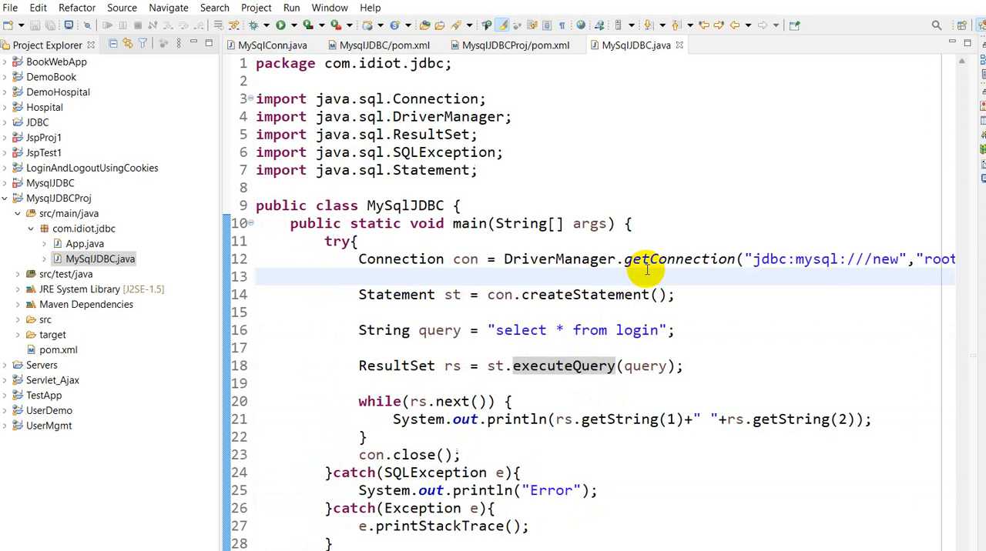
{"action": "mouse_move", "coordinate": [450, 280]}
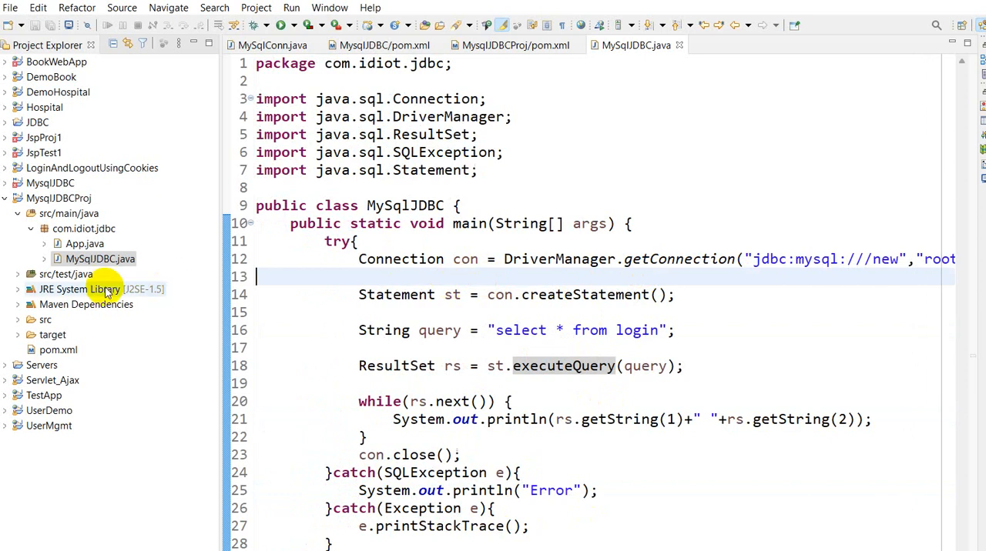
{"action": "left_click", "coordinate": [515, 44]}
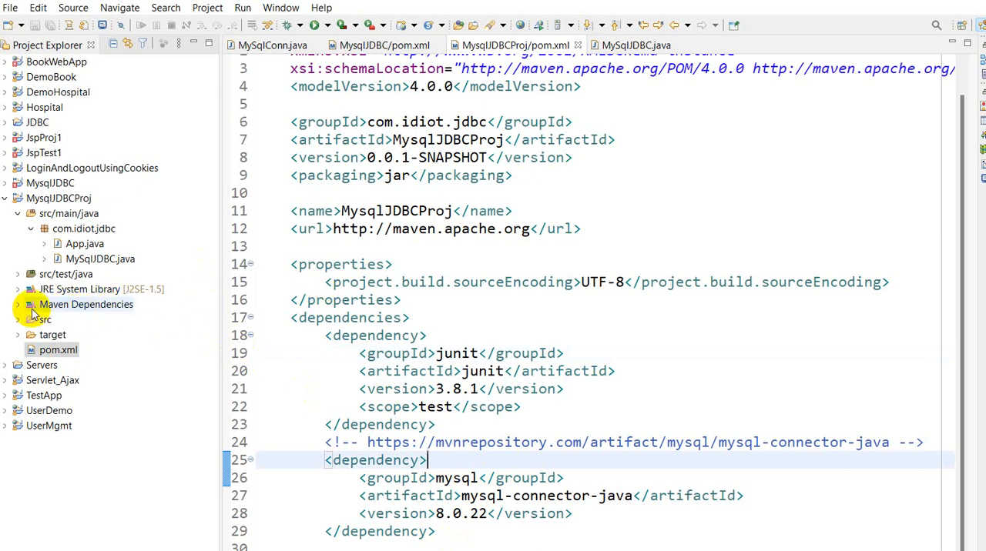
Expand Maven Dependencies to see mysql-connector-java-8.0.22.jar, then collapse it
{"action": "left_click", "coordinate": [19, 304]}
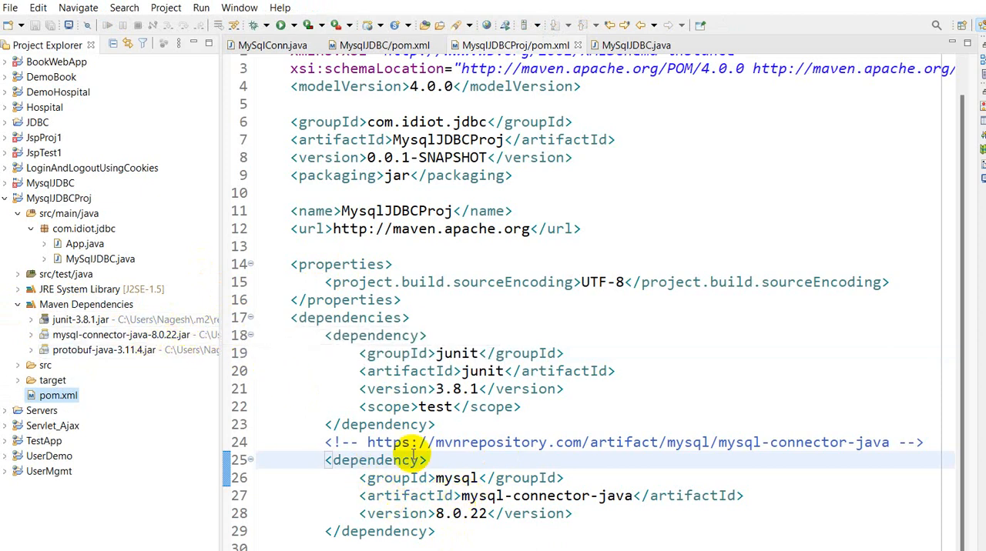
{"action": "mouse_move", "coordinate": [81, 335]}
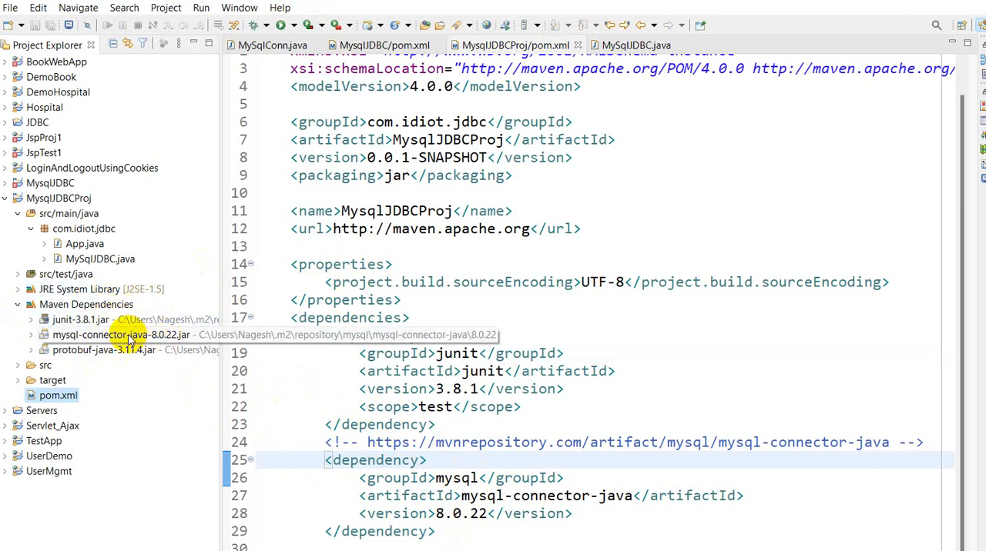
{"action": "mouse_move", "coordinate": [154, 334]}
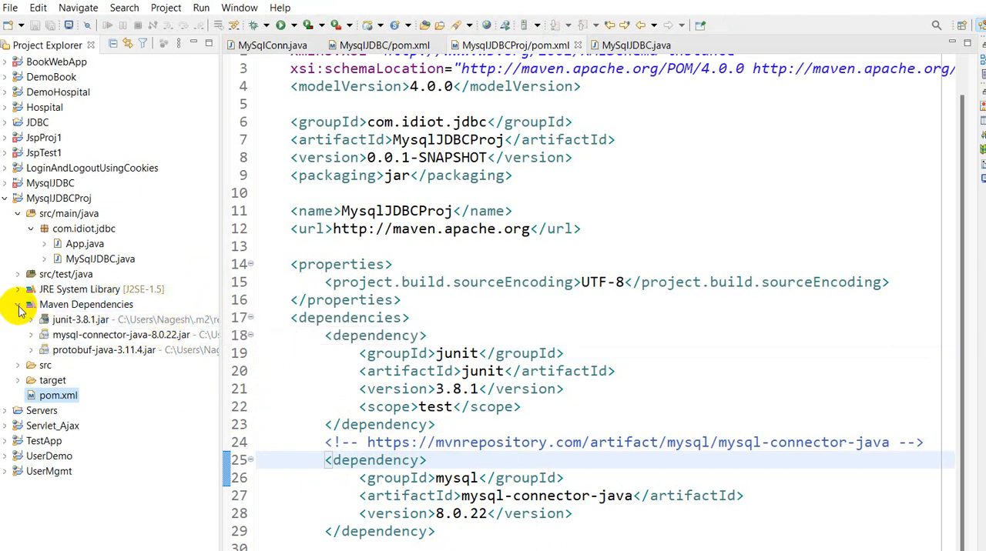
{"action": "left_click", "coordinate": [19, 305]}
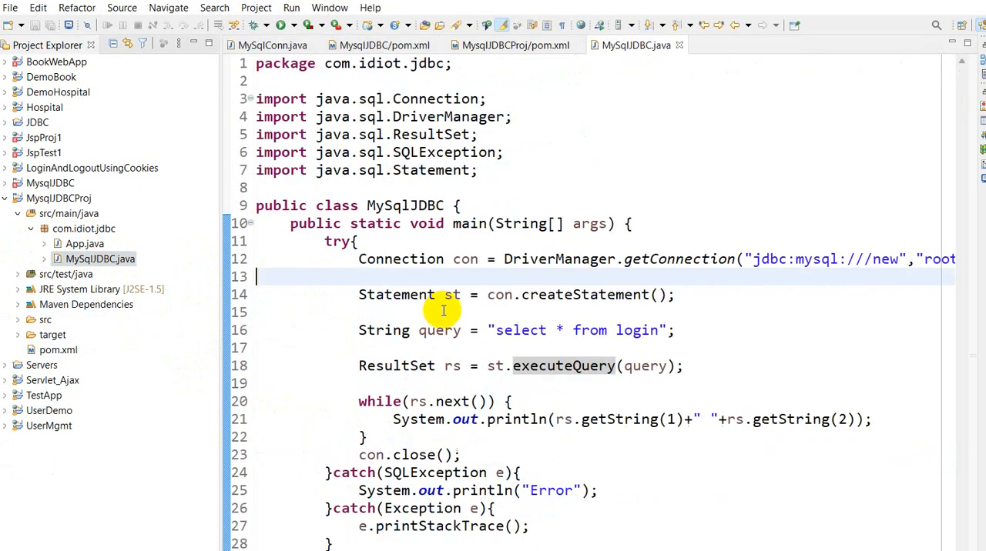
{"action": "mouse_move", "coordinate": [631, 313]}
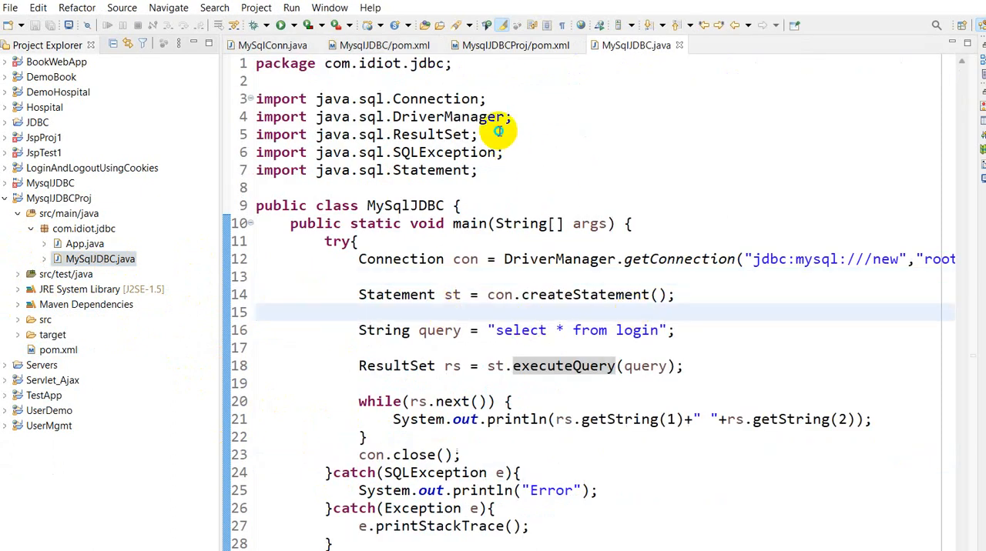
Run MySqlJDBC via Run As > Java Application from the editor context menu
{"action": "right_click", "coordinate": [498, 131]}
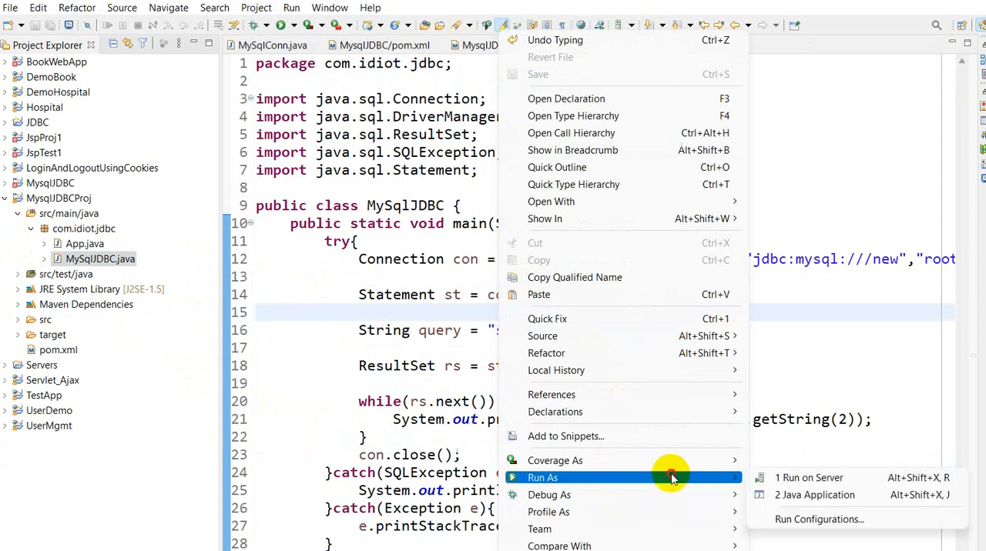
{"action": "left_click", "coordinate": [814, 495]}
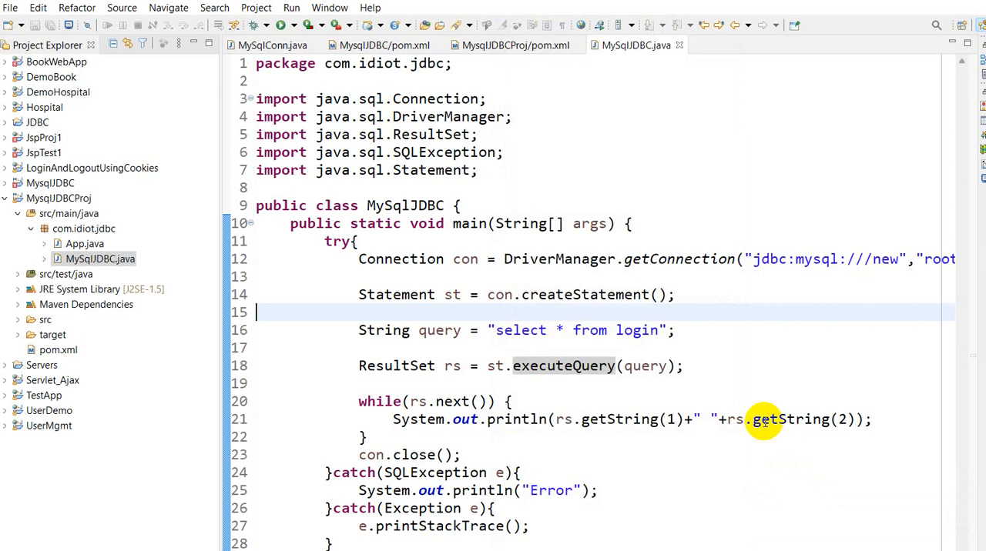
{"action": "mouse_move", "coordinate": [799, 283]}
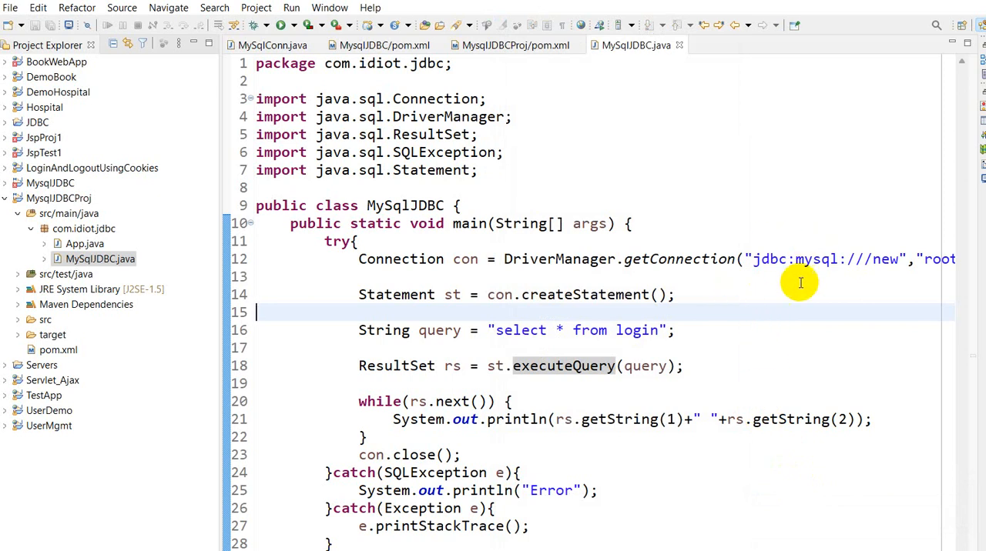
{"action": "mouse_move", "coordinate": [821, 304]}
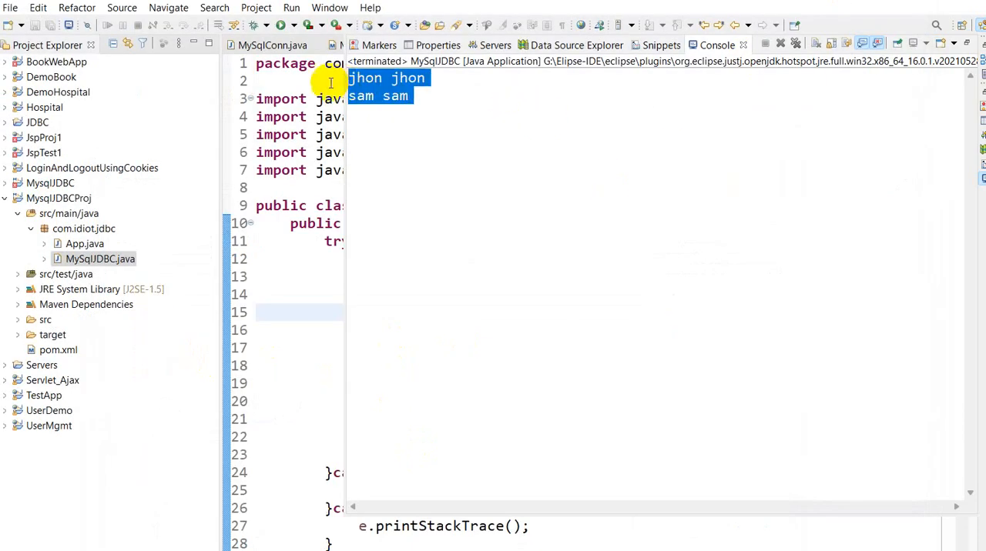
Review the console rows jhon jhon and sam sam, then return to the MySqlJDBC editor
{"action": "left_click", "coordinate": [636, 44]}
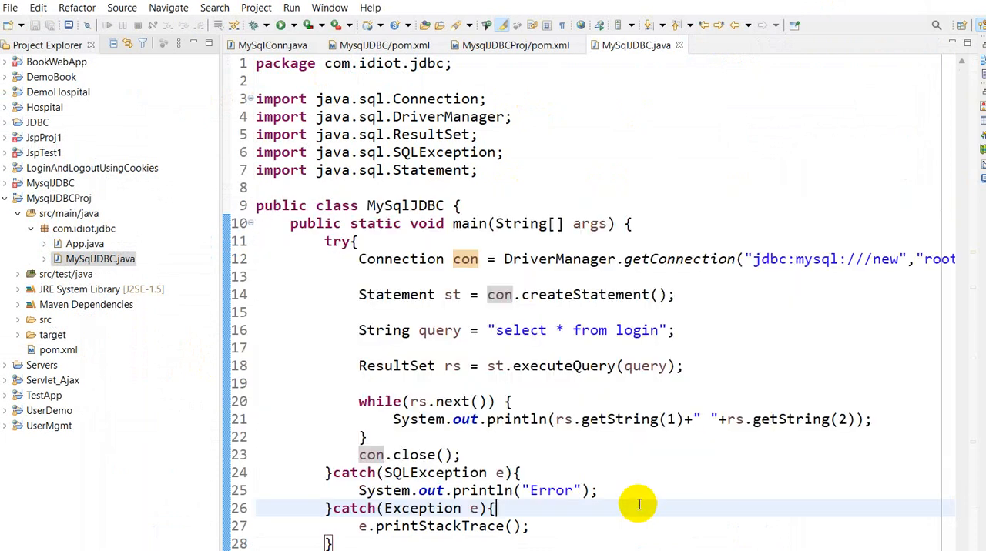
{"action": "mouse_move", "coordinate": [618, 513]}
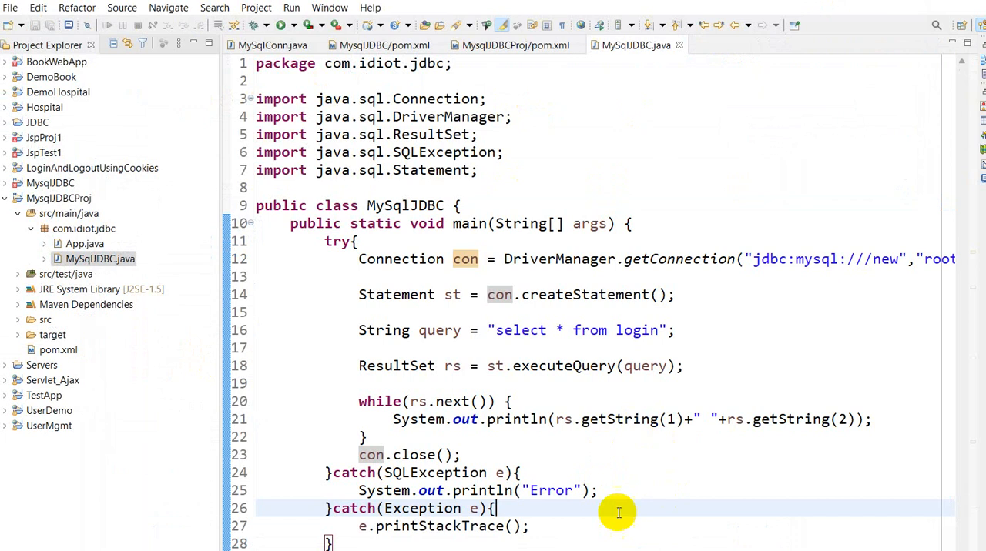
{"action": "mouse_move", "coordinate": [620, 449]}
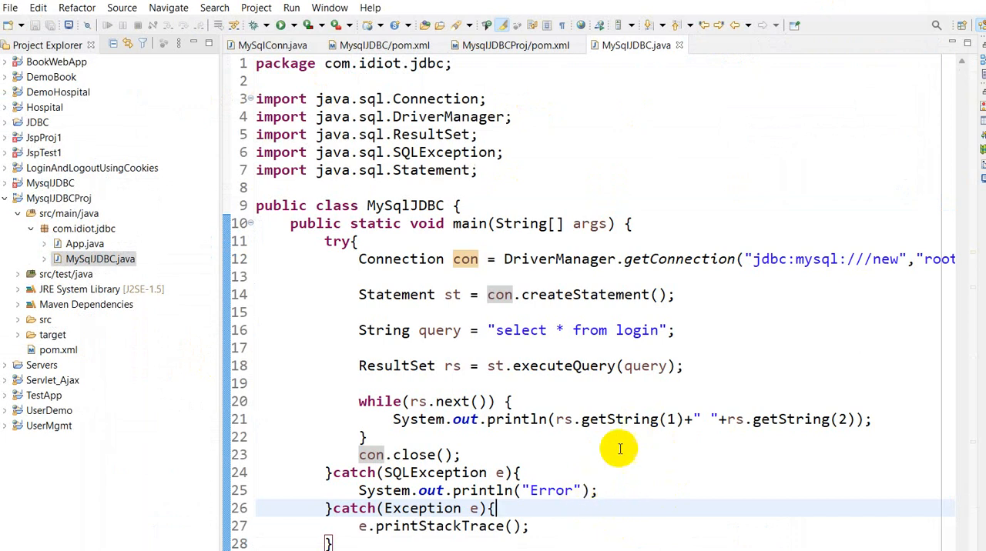